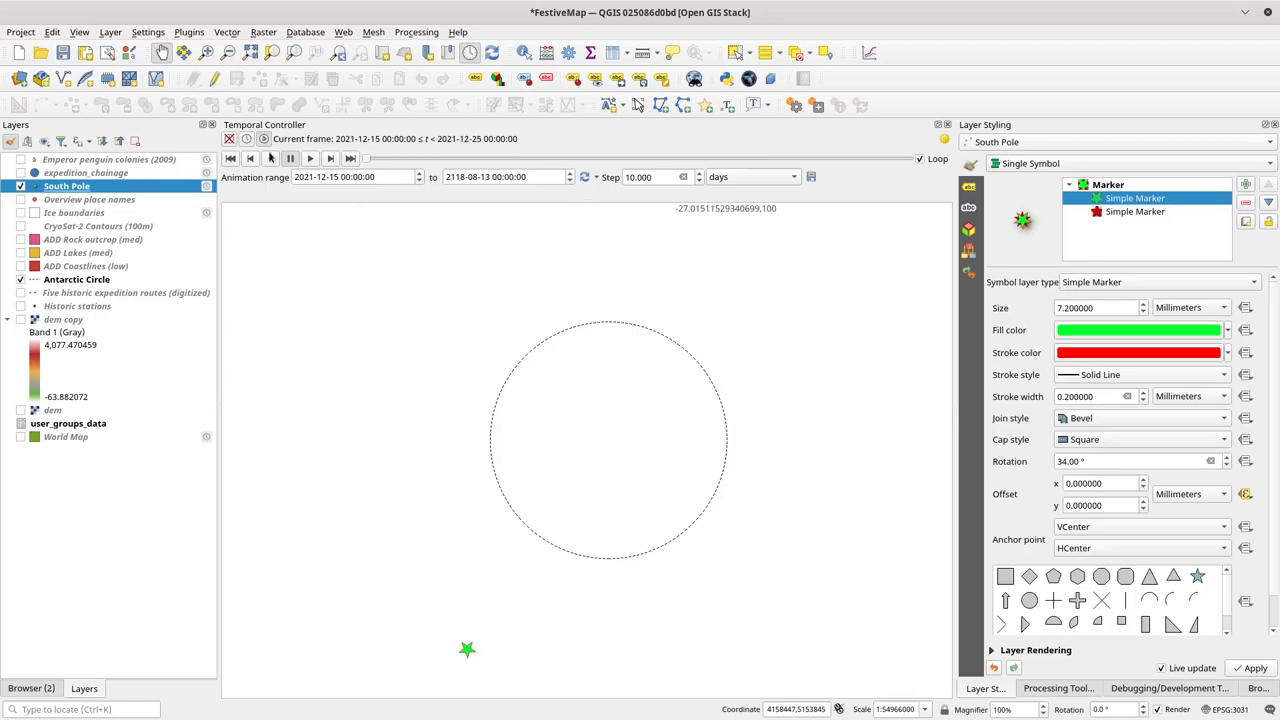
pyautogui.moveTo(428, 344)
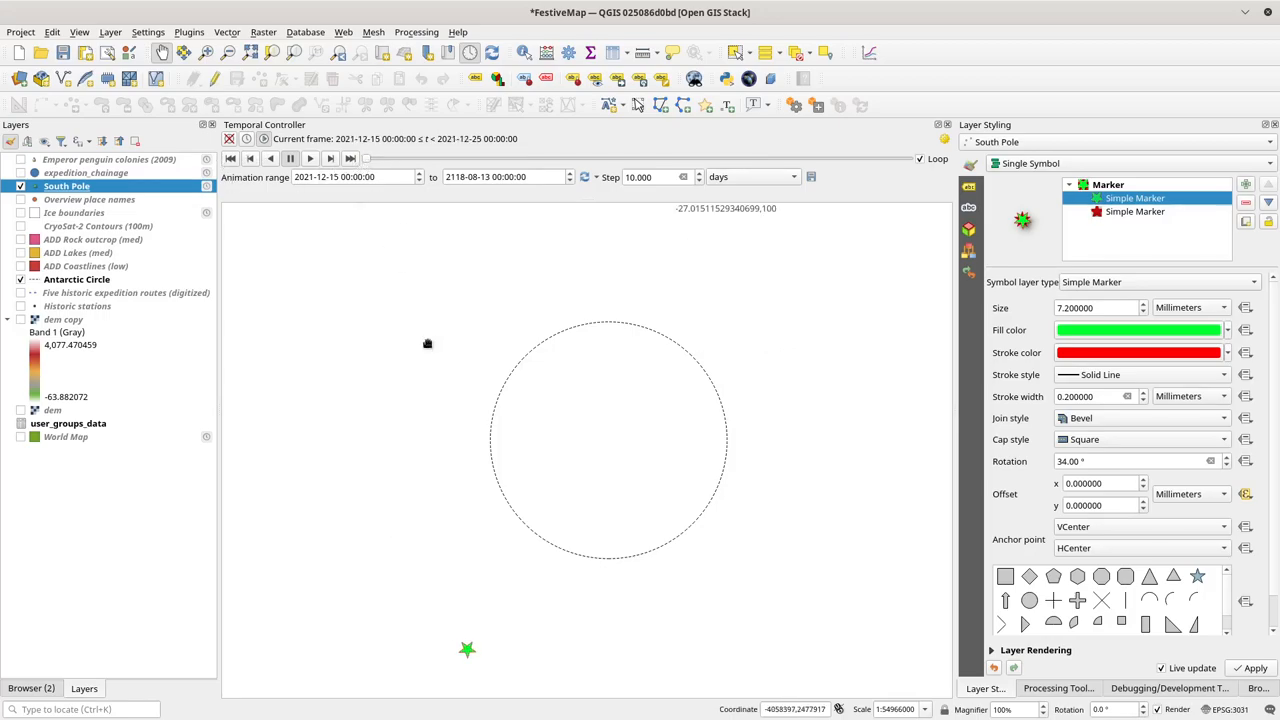
pyautogui.moveTo(656, 446)
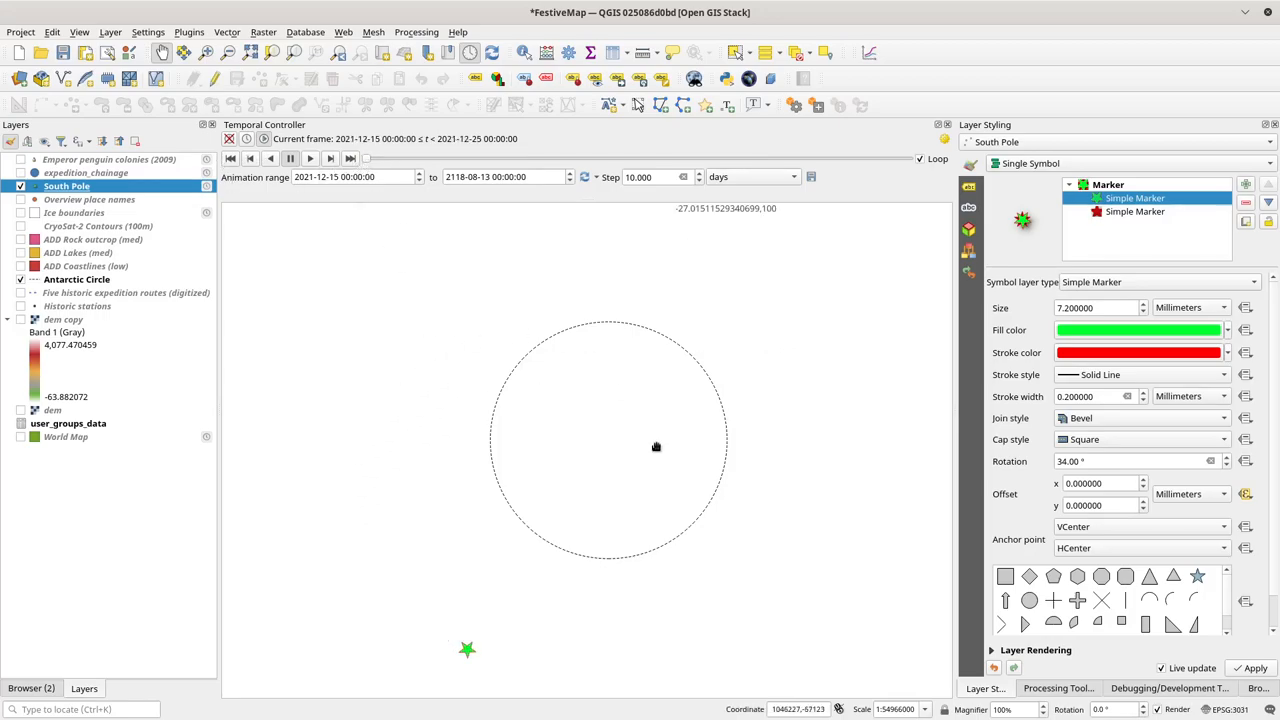
pyautogui.moveTo(505, 639)
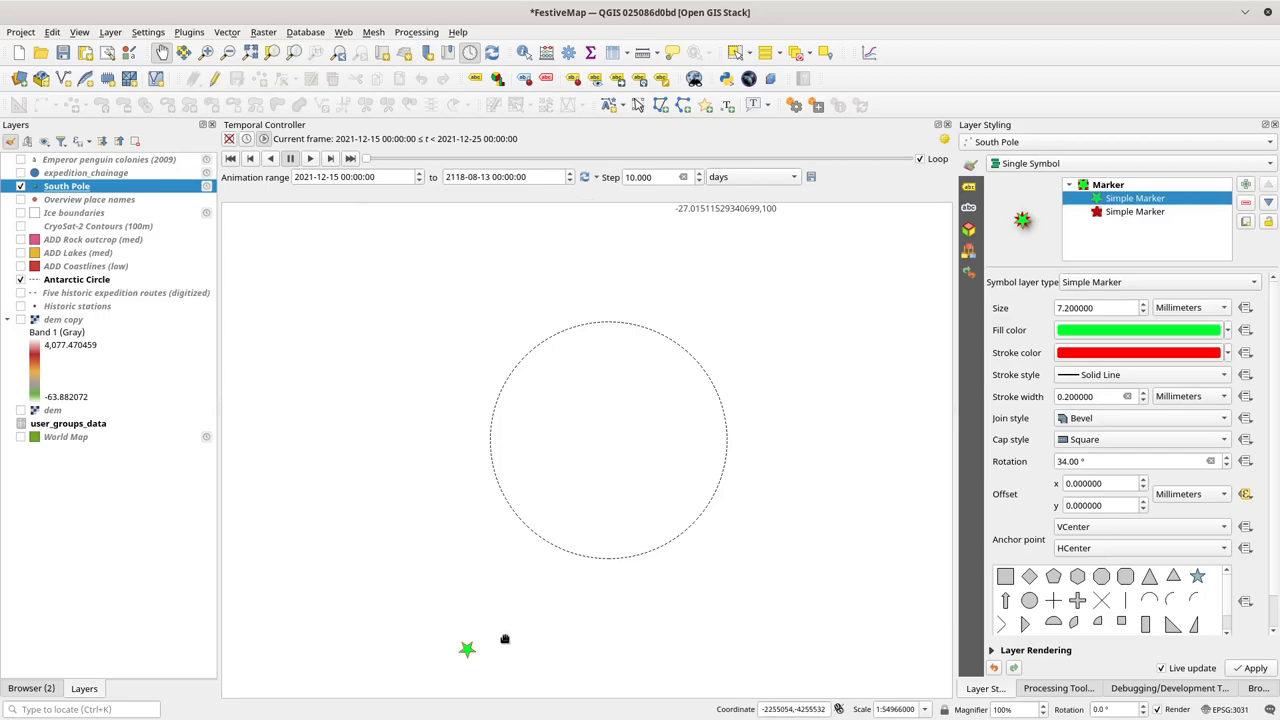
pyautogui.moveTo(624, 421)
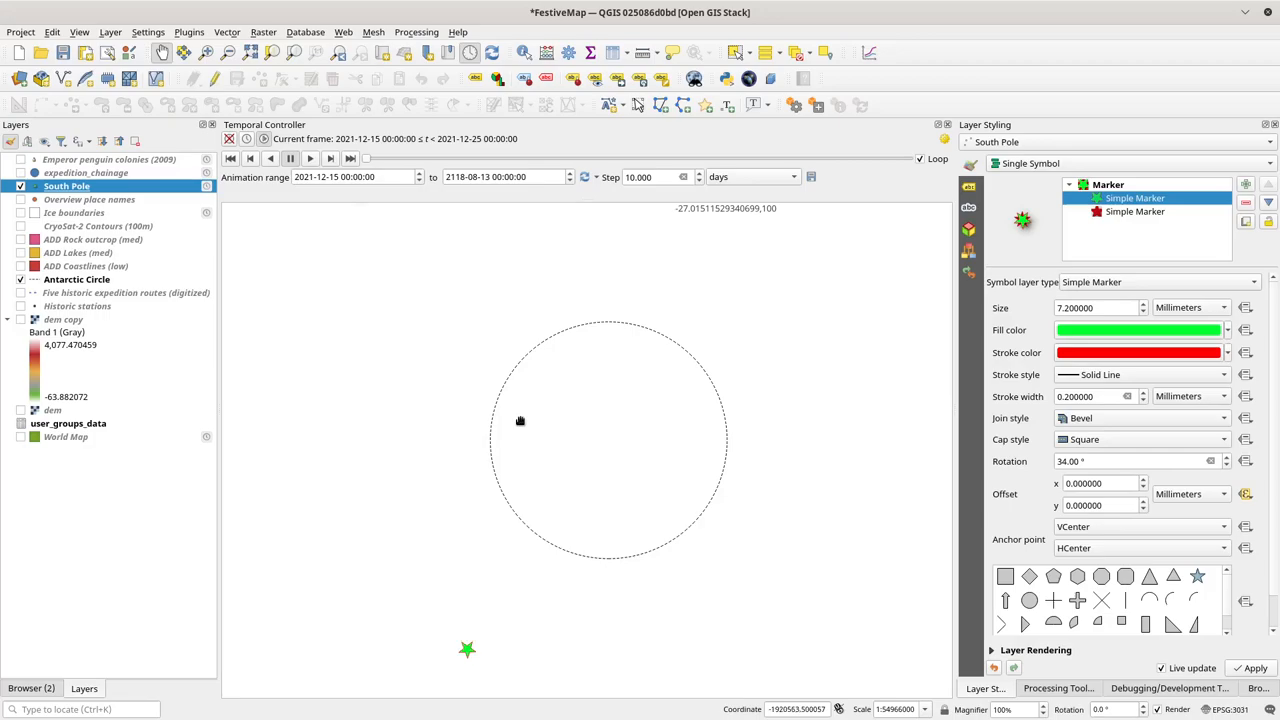
pyautogui.moveTo(513, 627)
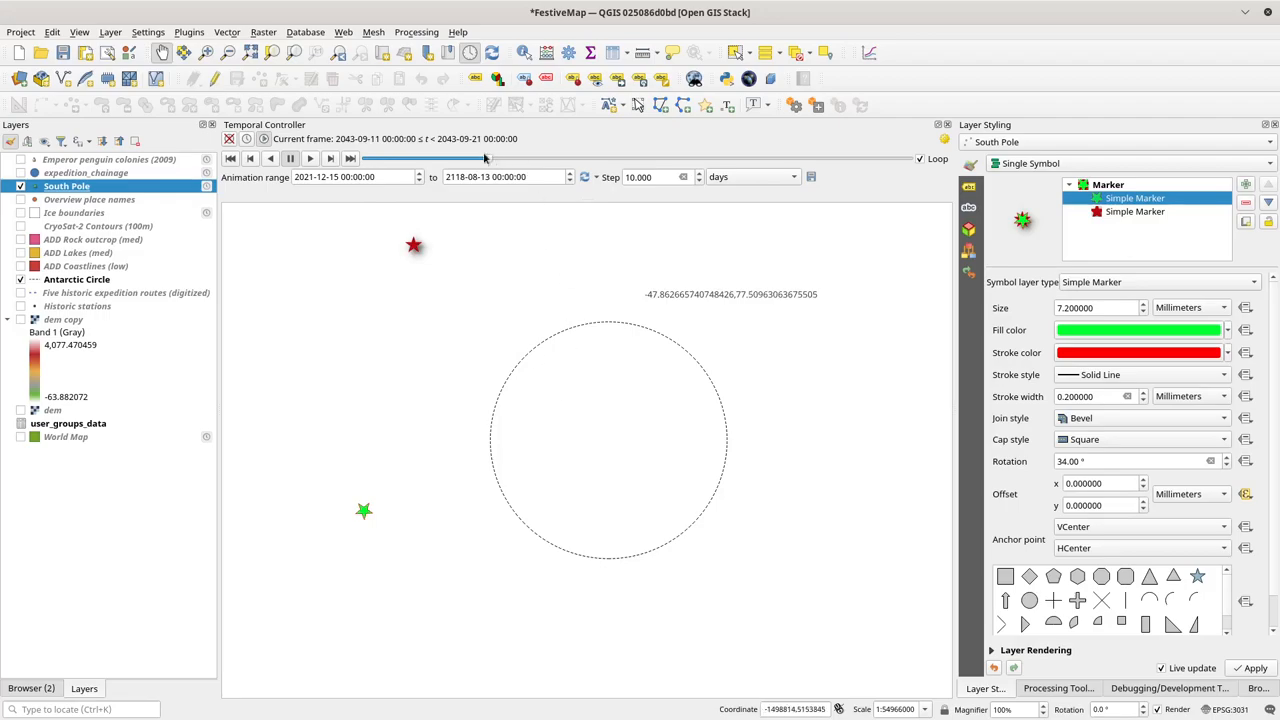
# - Scrub the Temporal Controller past about 2075 to the final 2118 frame, star on the pole
pyautogui.moveTo(485, 158); pyautogui.dragTo(665, 158)
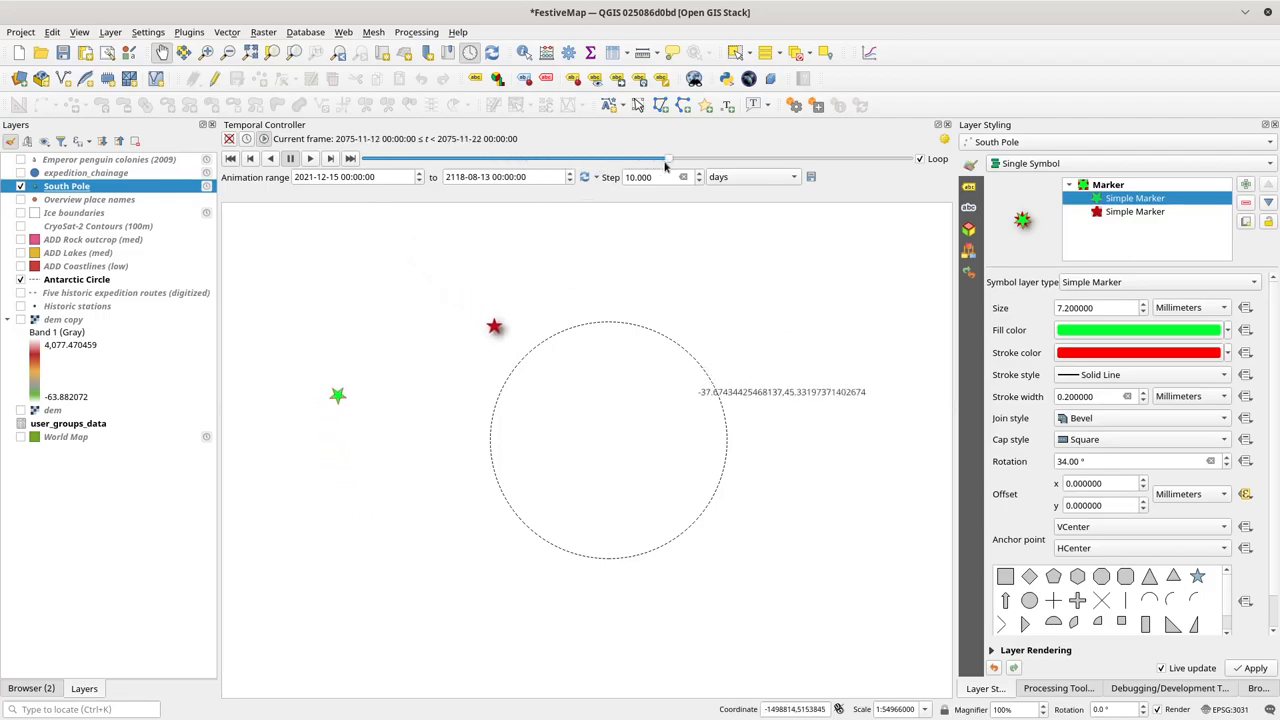
pyautogui.moveTo(668, 159); pyautogui.dragTo(870, 159)
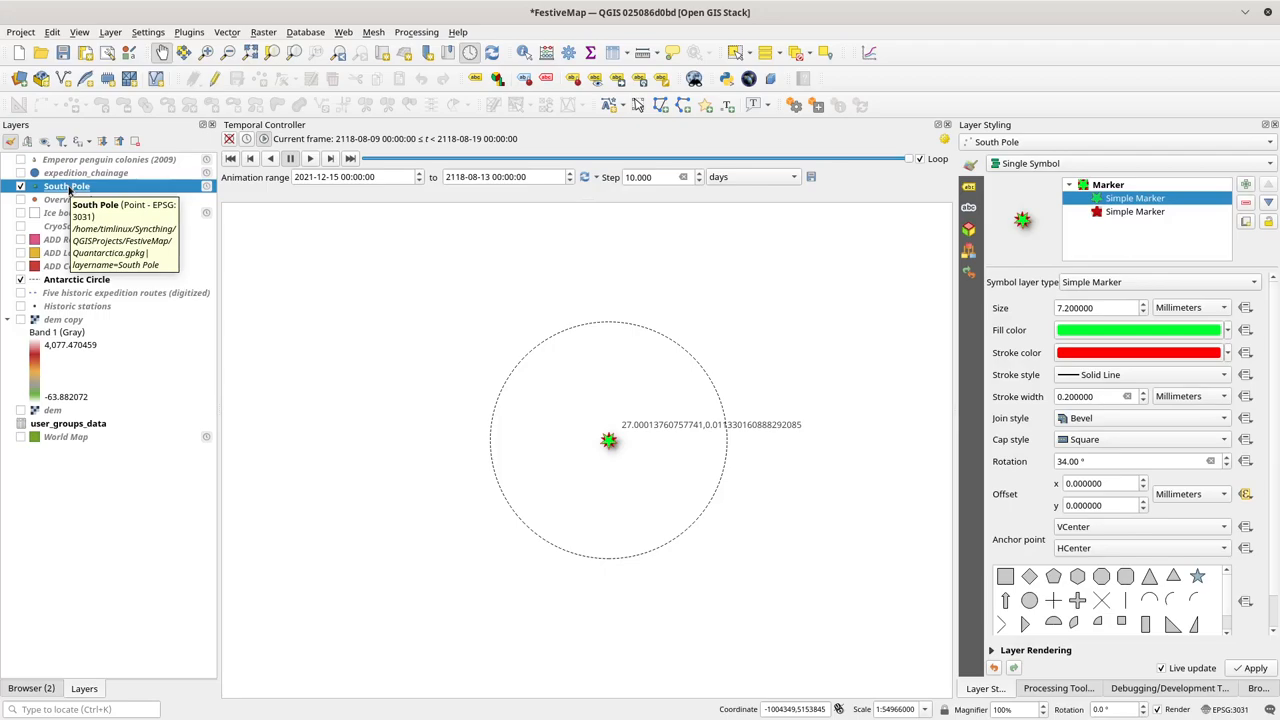
pyautogui.moveTo(205, 187)
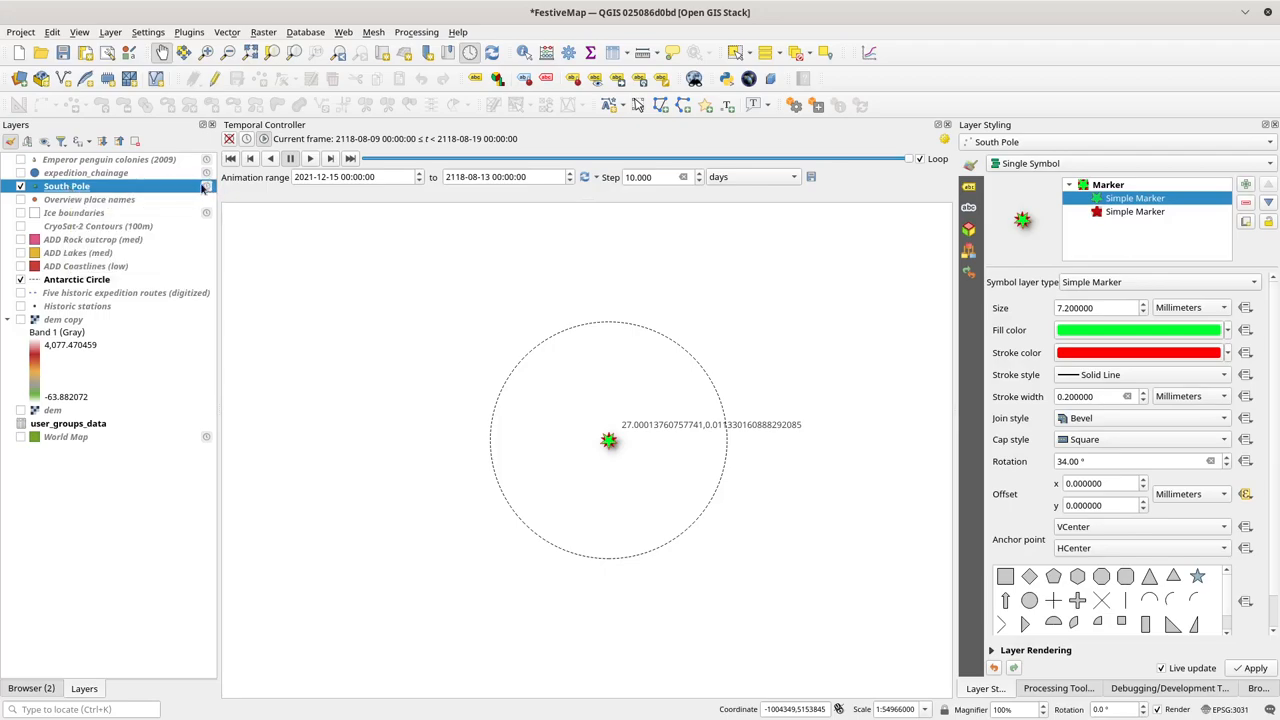
pyautogui.moveTo(67, 186)
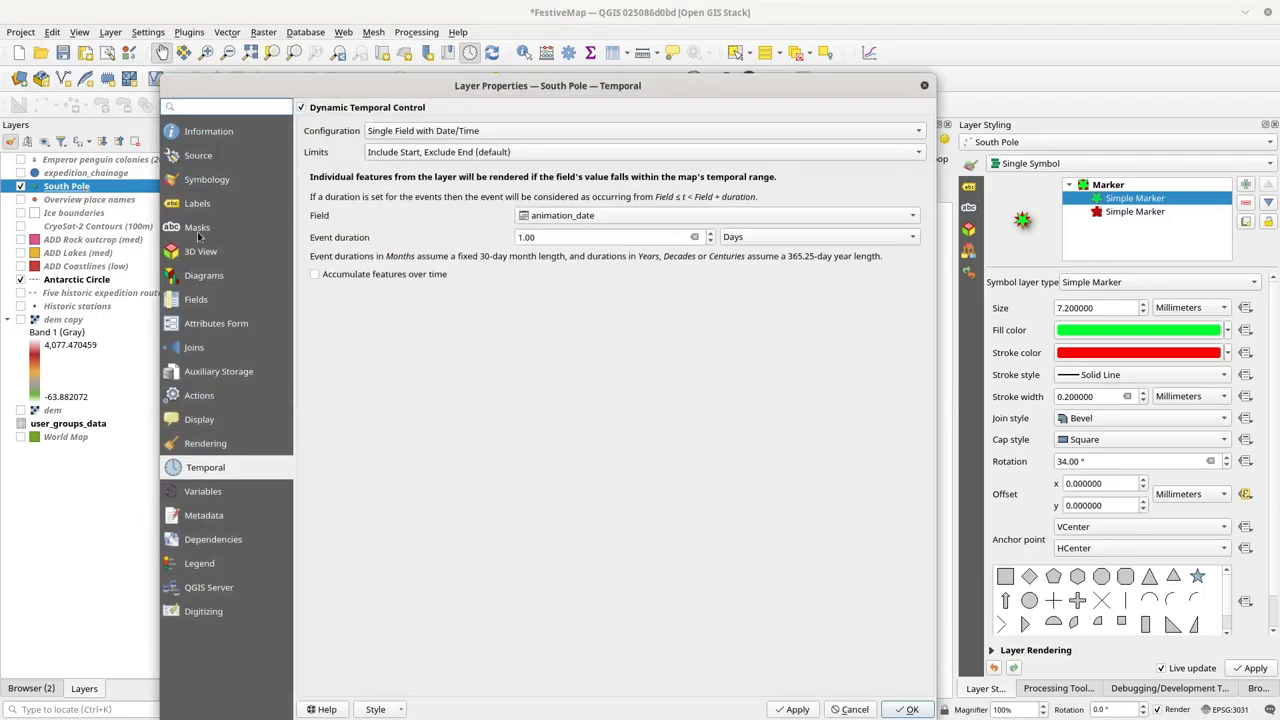
# - Show the South Pole layer's Fields tab, listing animation_date as a date field
pyautogui.click(197, 299)
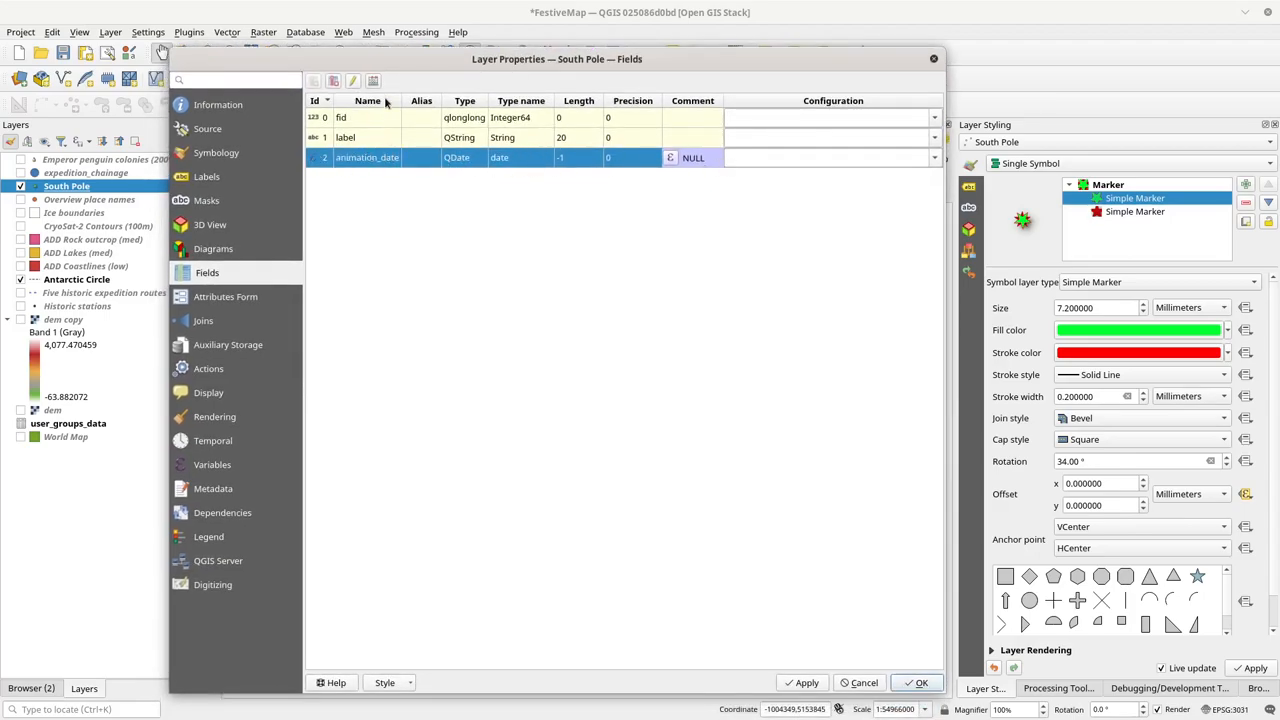
# - Define virtual Date field 'some_field' with expression NULL in the Field Calculator
pyautogui.click(353, 81)
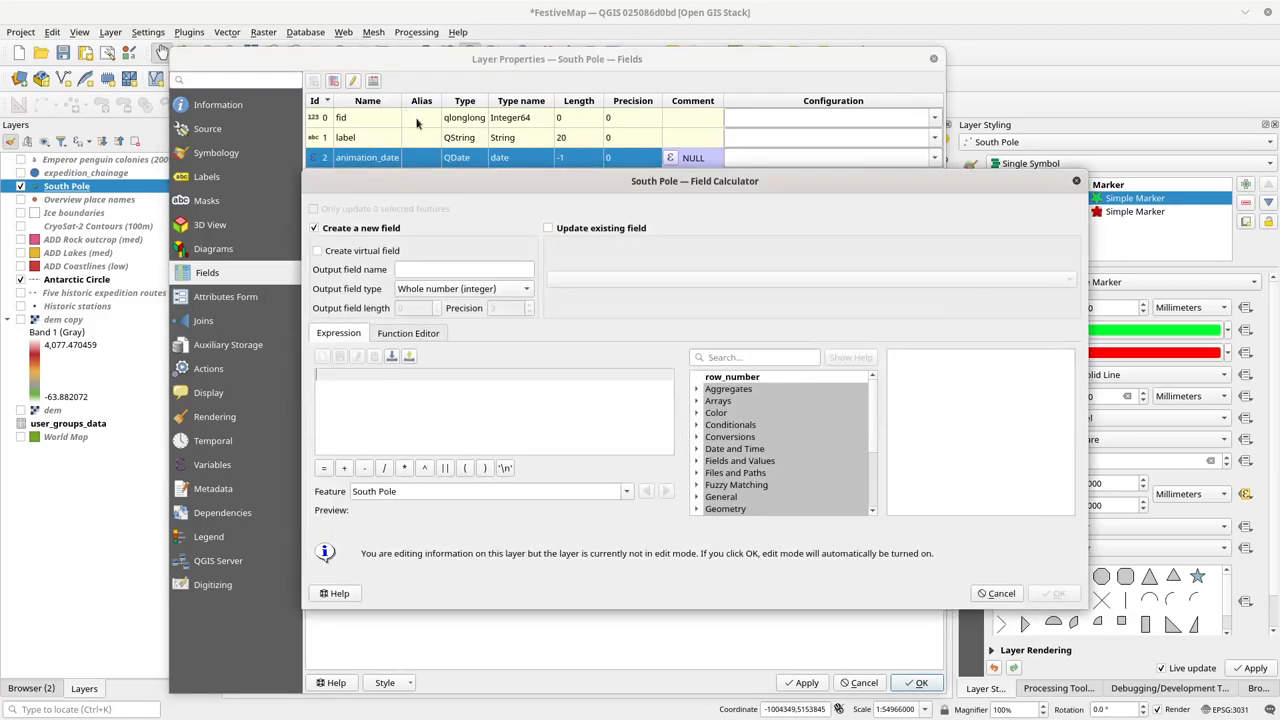
pyautogui.click(317, 250)
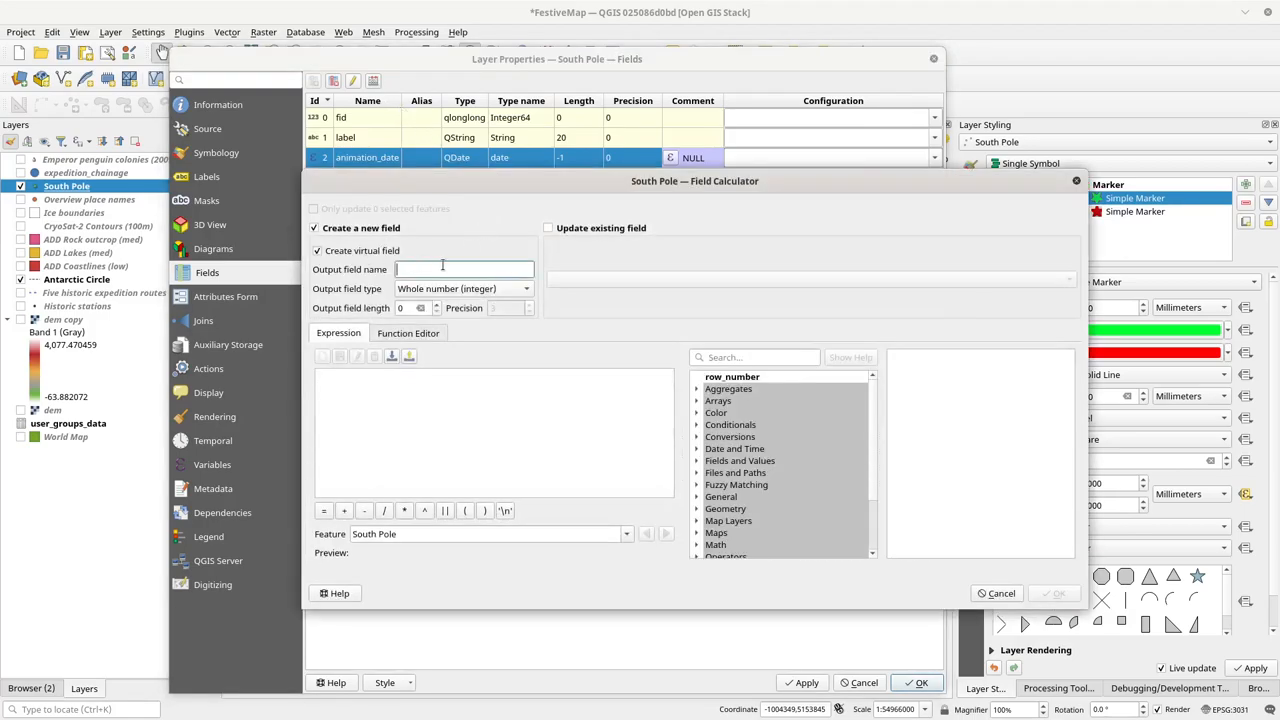
pyautogui.write('some_fe')
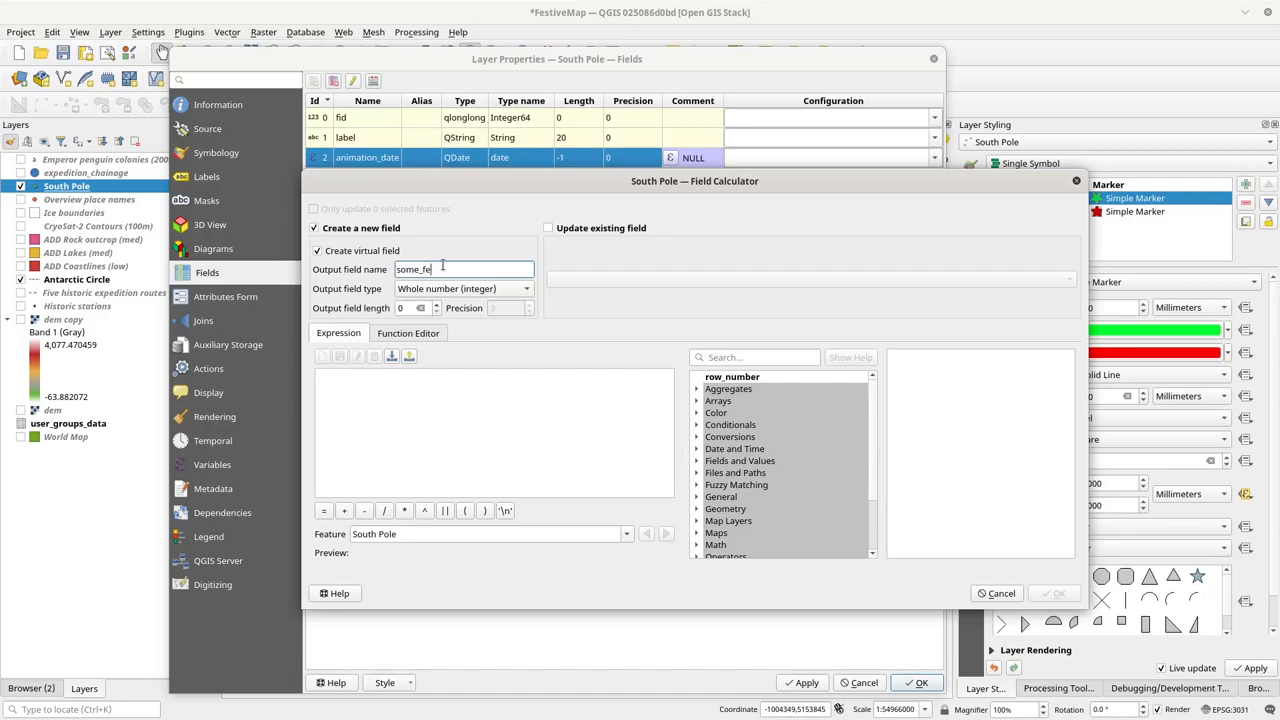
pyautogui.write('ield')
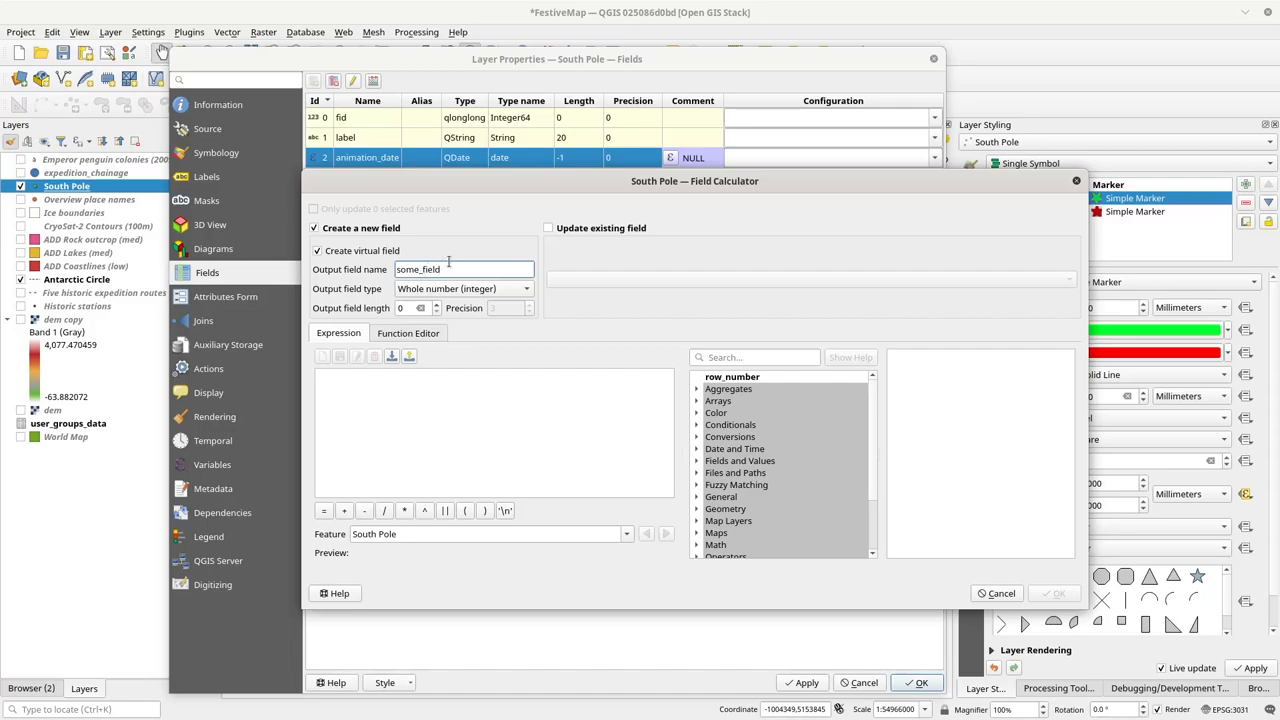
pyautogui.click(464, 288)
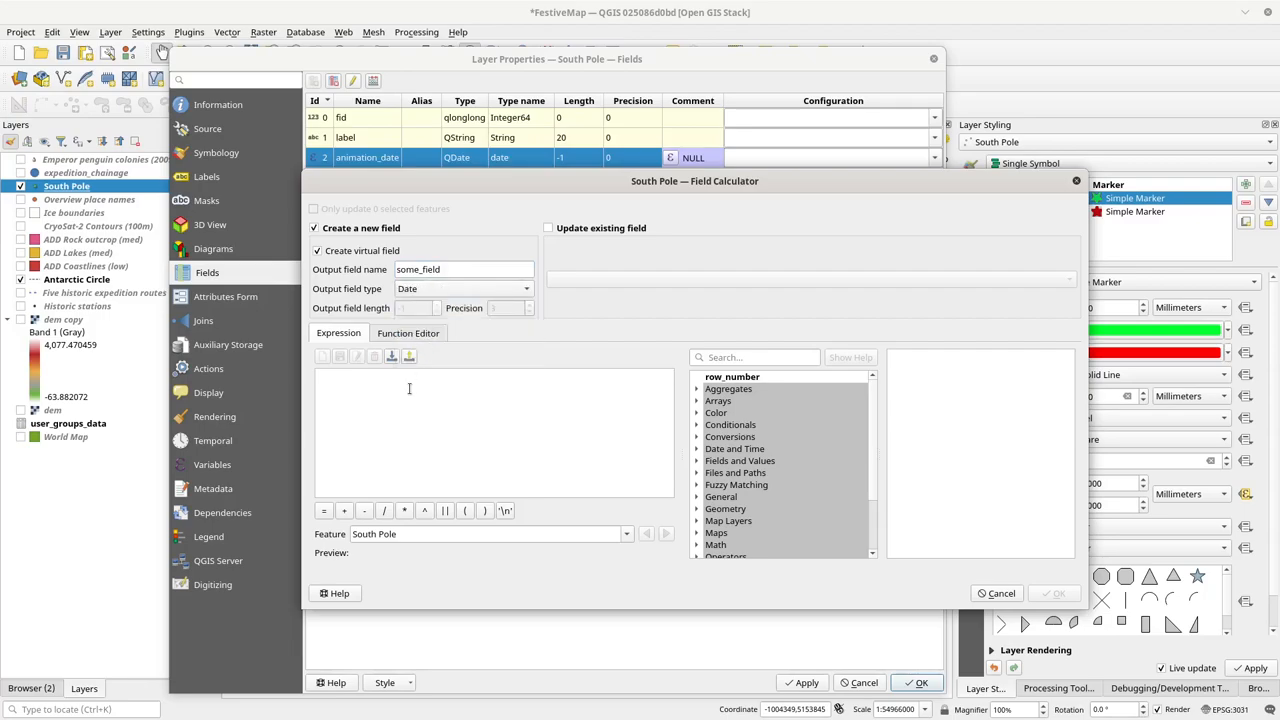
pyautogui.write('NULL')
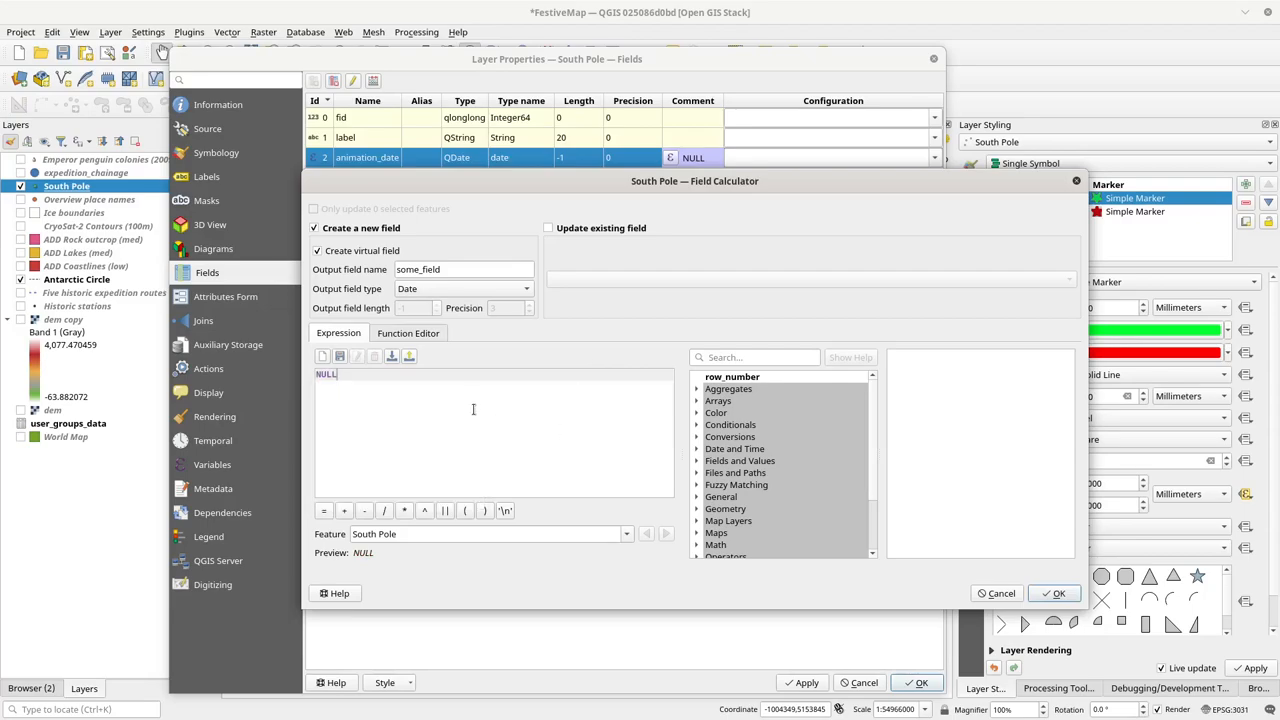
pyautogui.moveTo(501, 417)
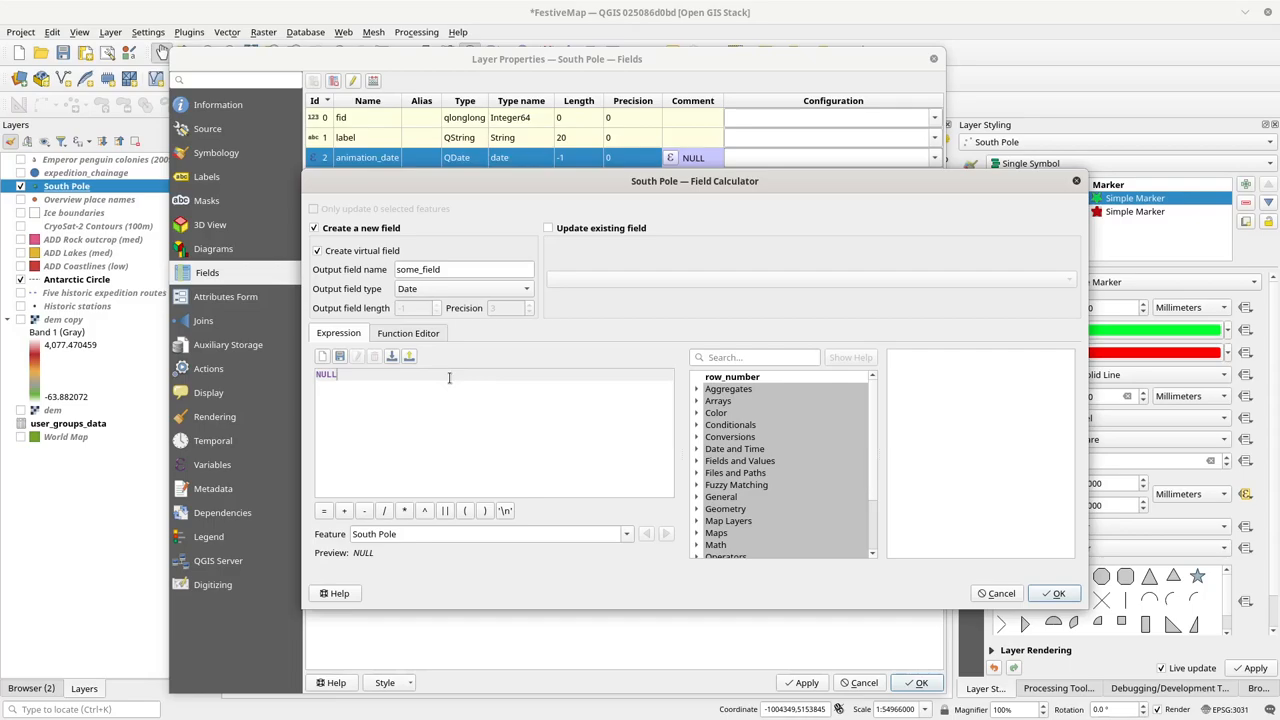
pyautogui.moveTo(676, 365)
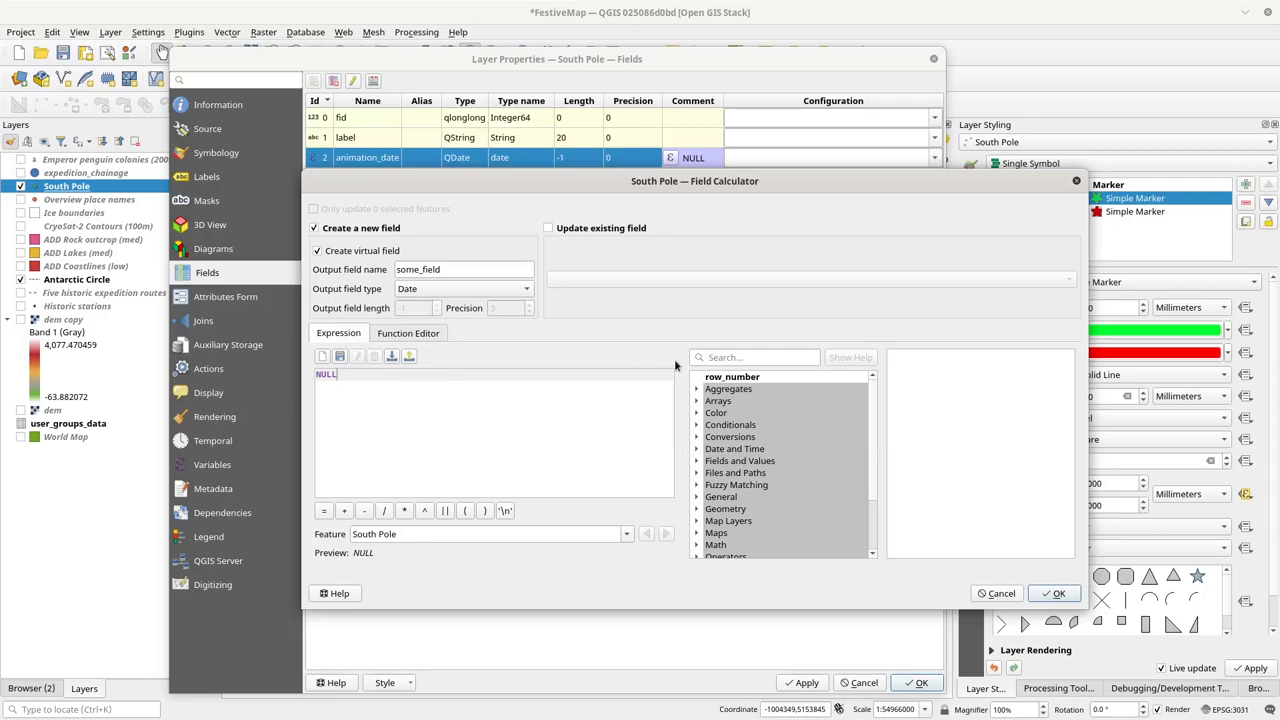
pyautogui.moveTo(1008, 596)
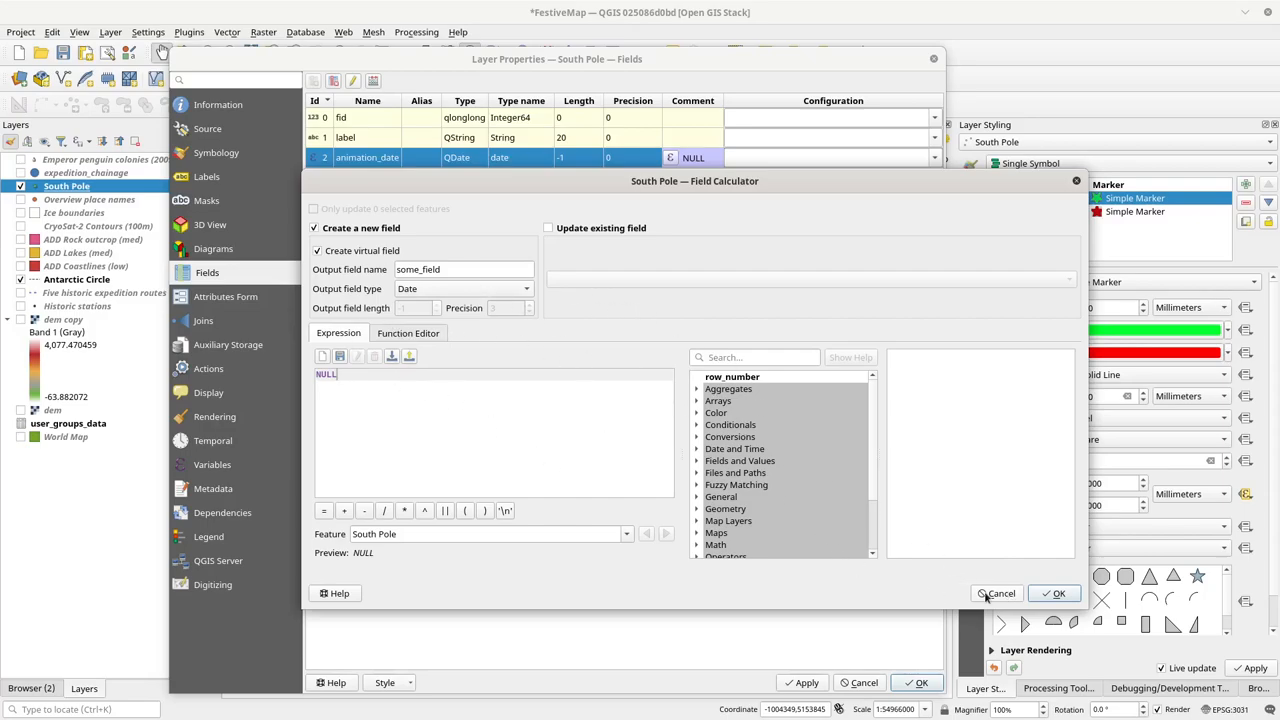
# - Cancel some_field and view South Pole's Temporal settings: animation_date, one-day duration
pyautogui.click(1000, 593)
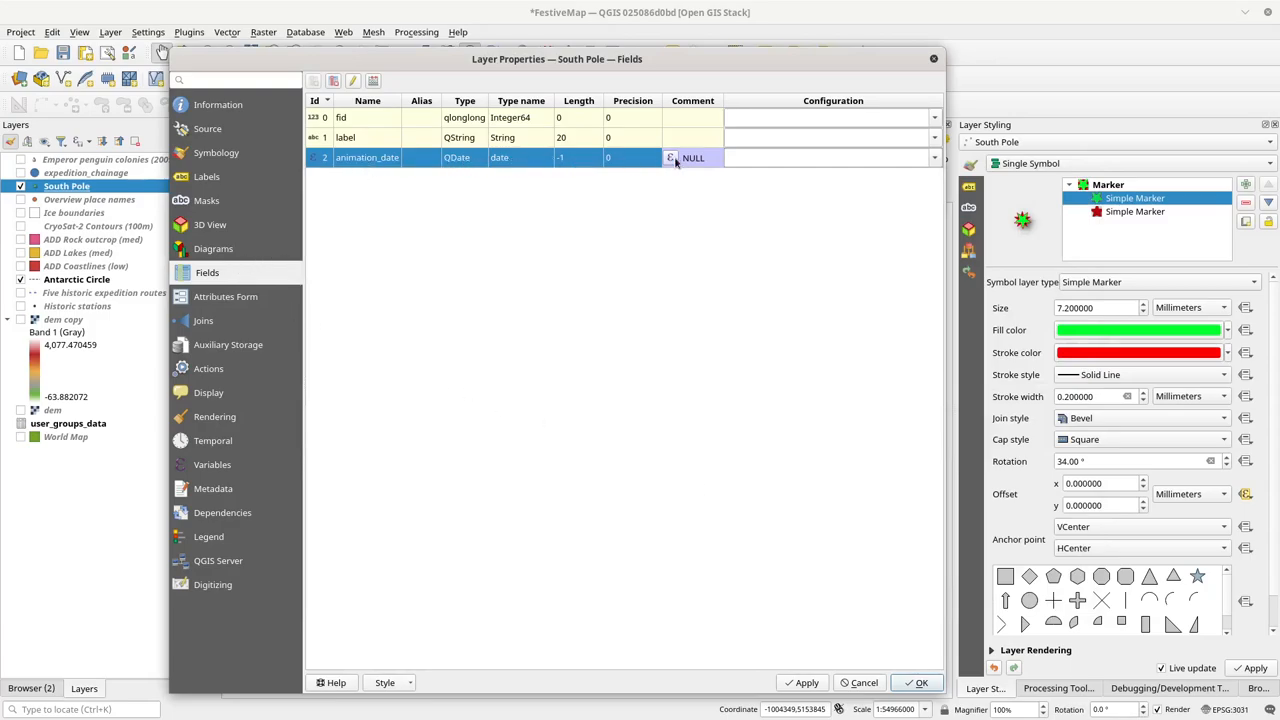
pyautogui.click(214, 440)
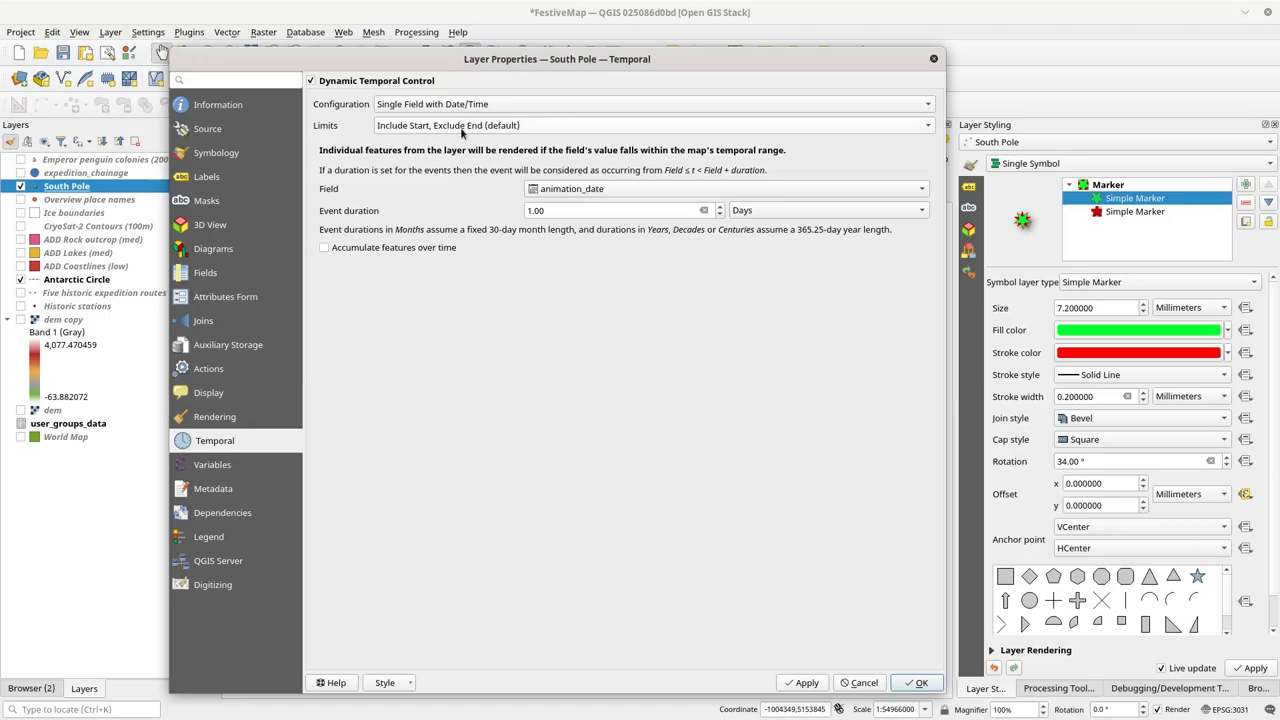
pyautogui.moveTo(588, 197)
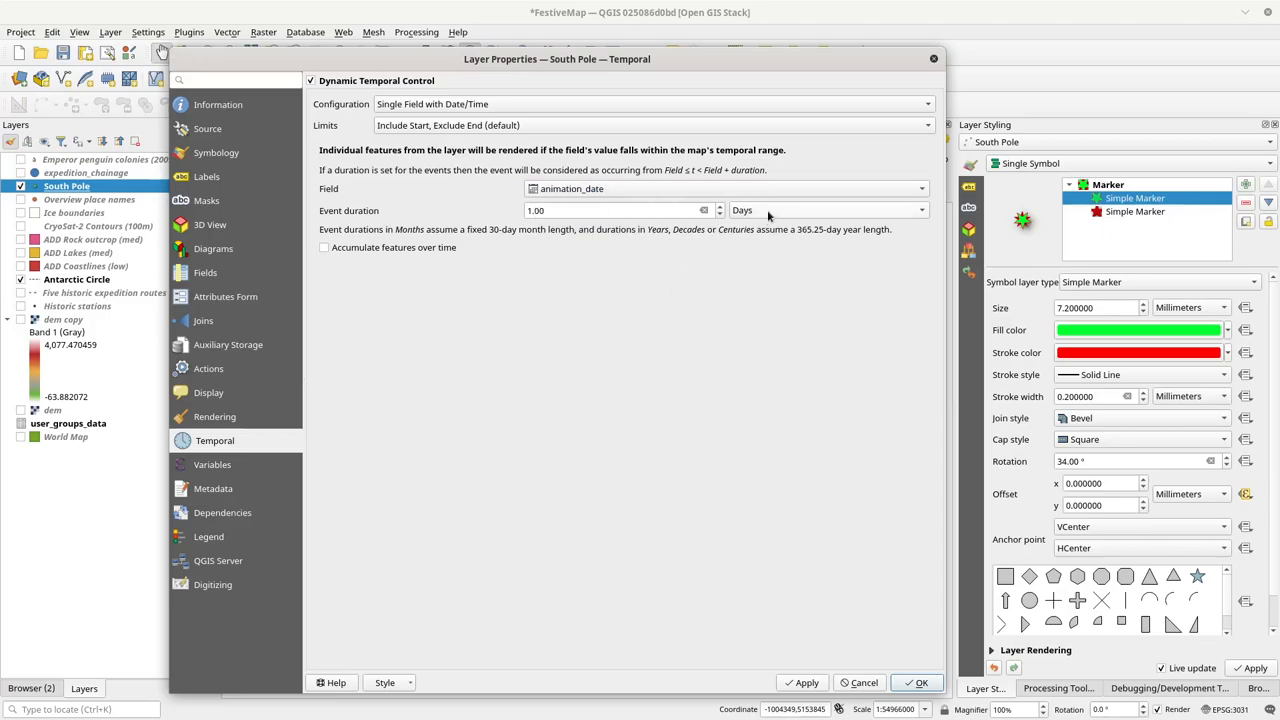
pyautogui.moveTo(678, 208)
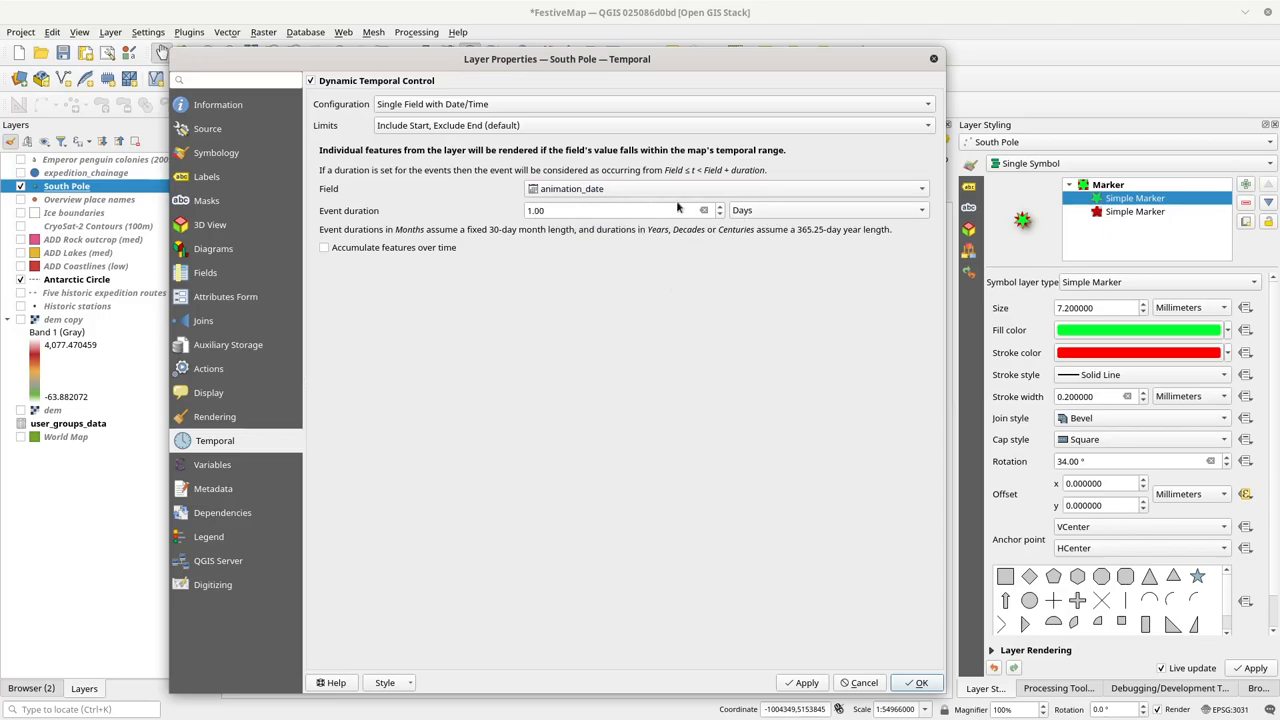
pyautogui.moveTo(555, 231)
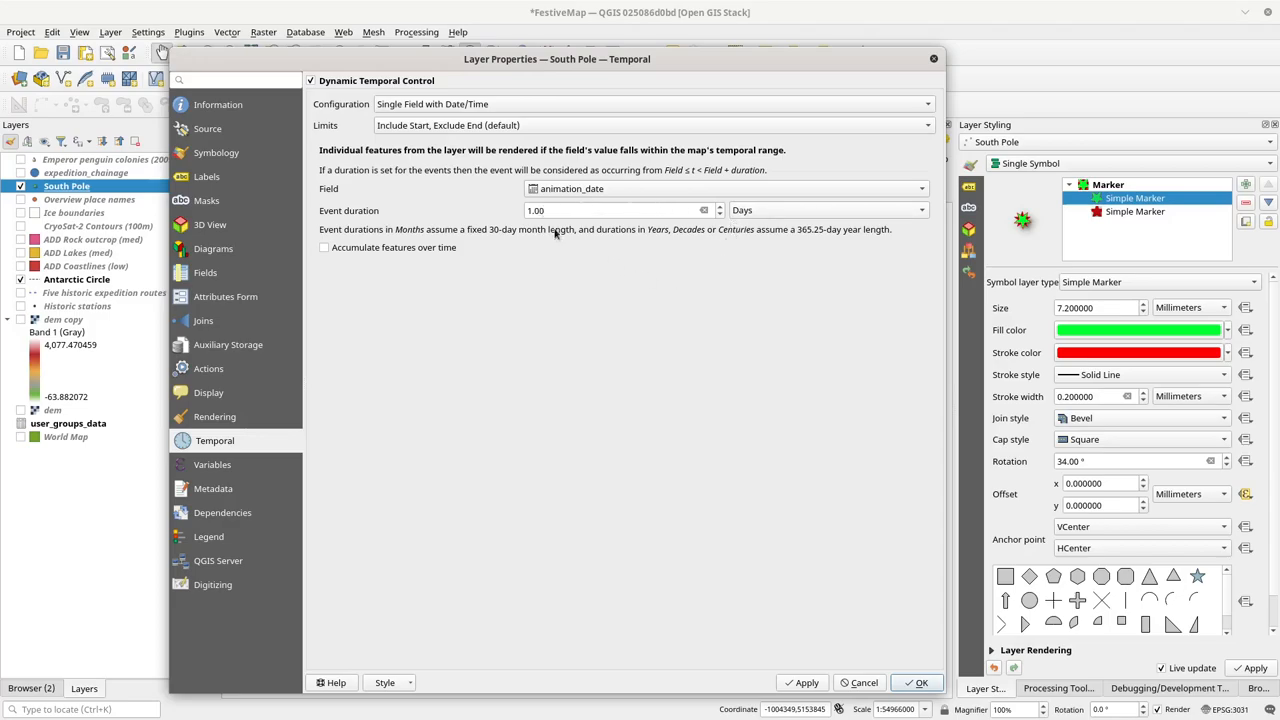
pyautogui.moveTo(845, 298)
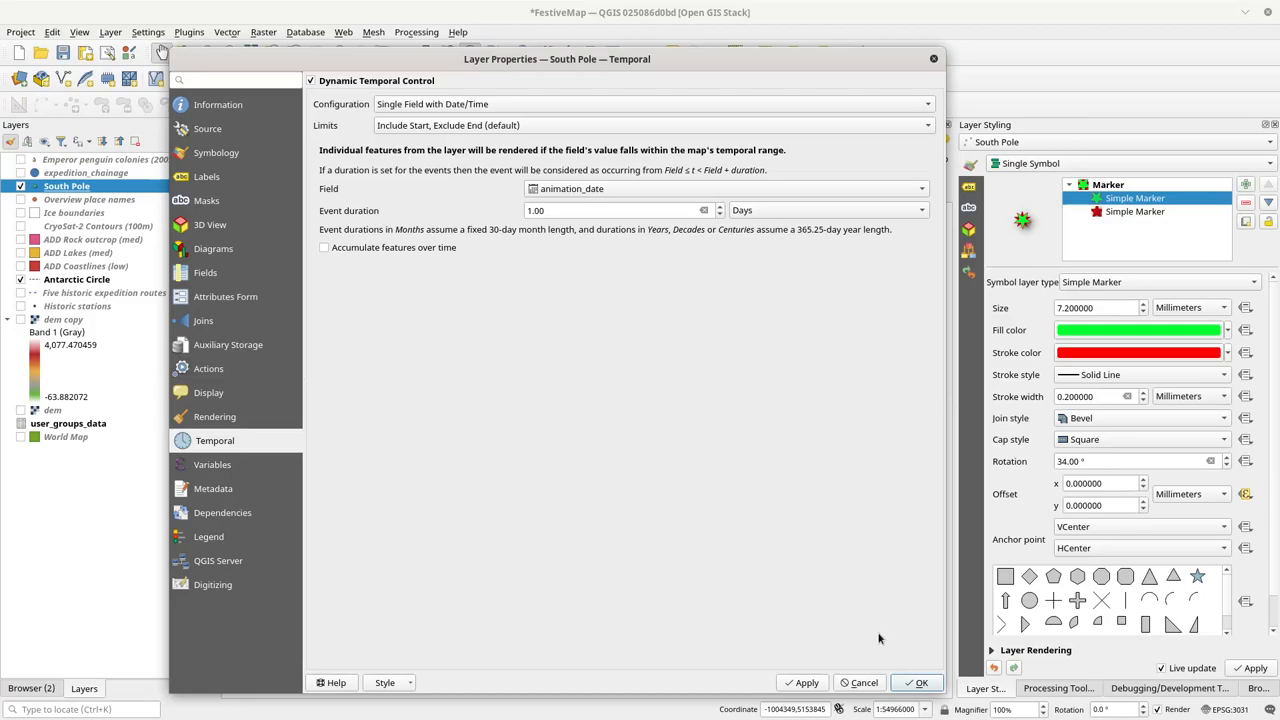
# - Close Layer Properties, scrub back to mid-timeline, then return to the 2118 frame
pyautogui.click(919, 682)
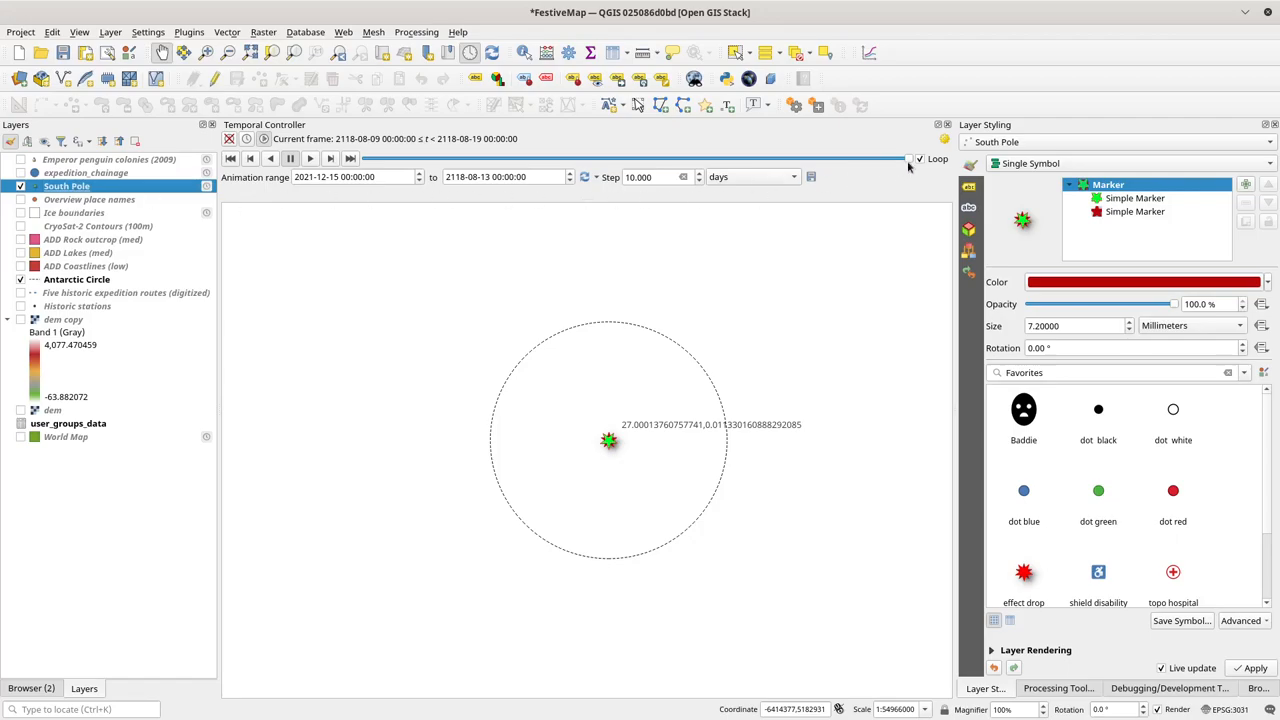
pyautogui.moveTo(910, 159); pyautogui.dragTo(715, 159)
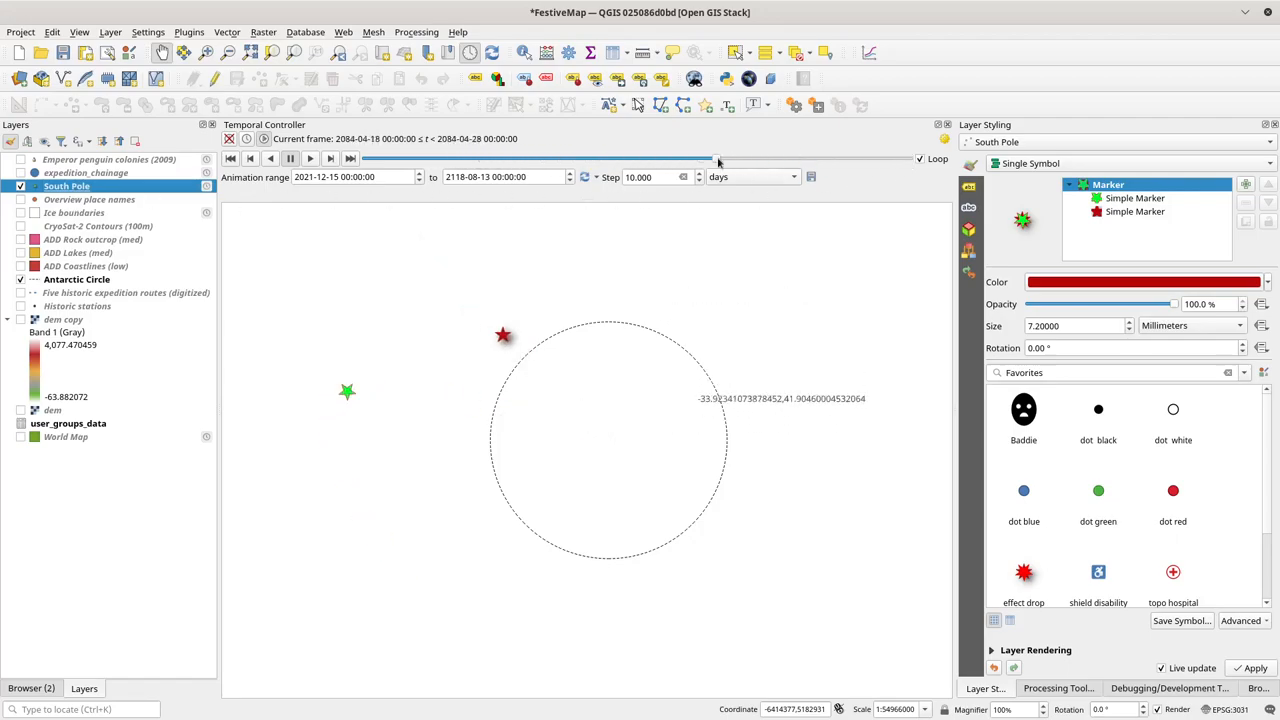
pyautogui.moveTo(718, 158); pyautogui.dragTo(703, 158)
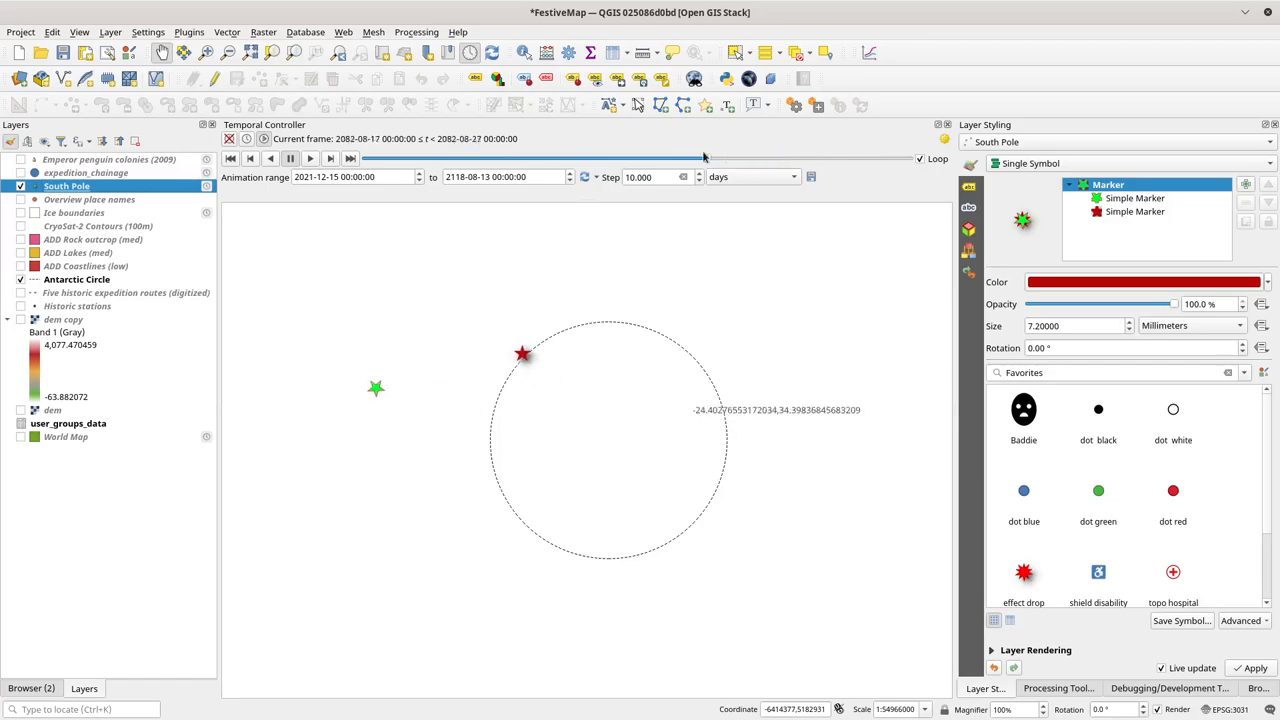
pyautogui.moveTo(705, 160); pyautogui.dragTo(883, 160)
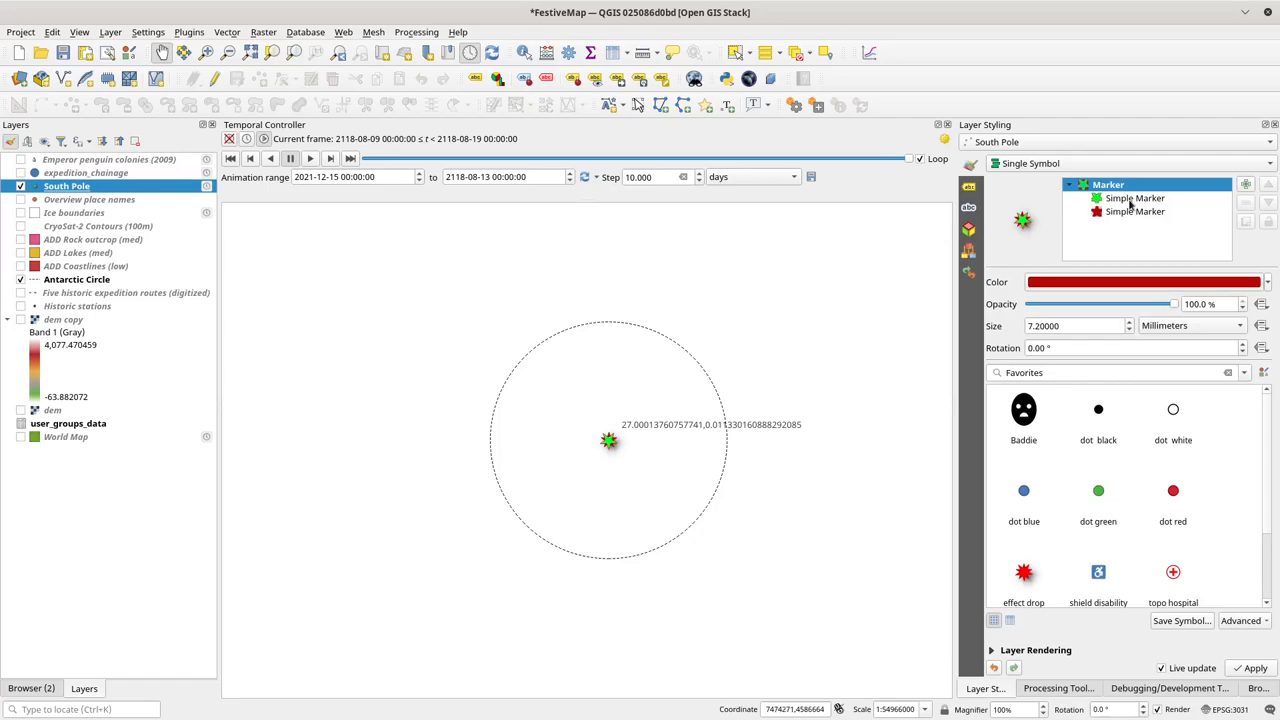
# - Subtract 1.57 inside the star marker's cosine easing term and confirm the geometry expression
pyautogui.click(1245, 494)
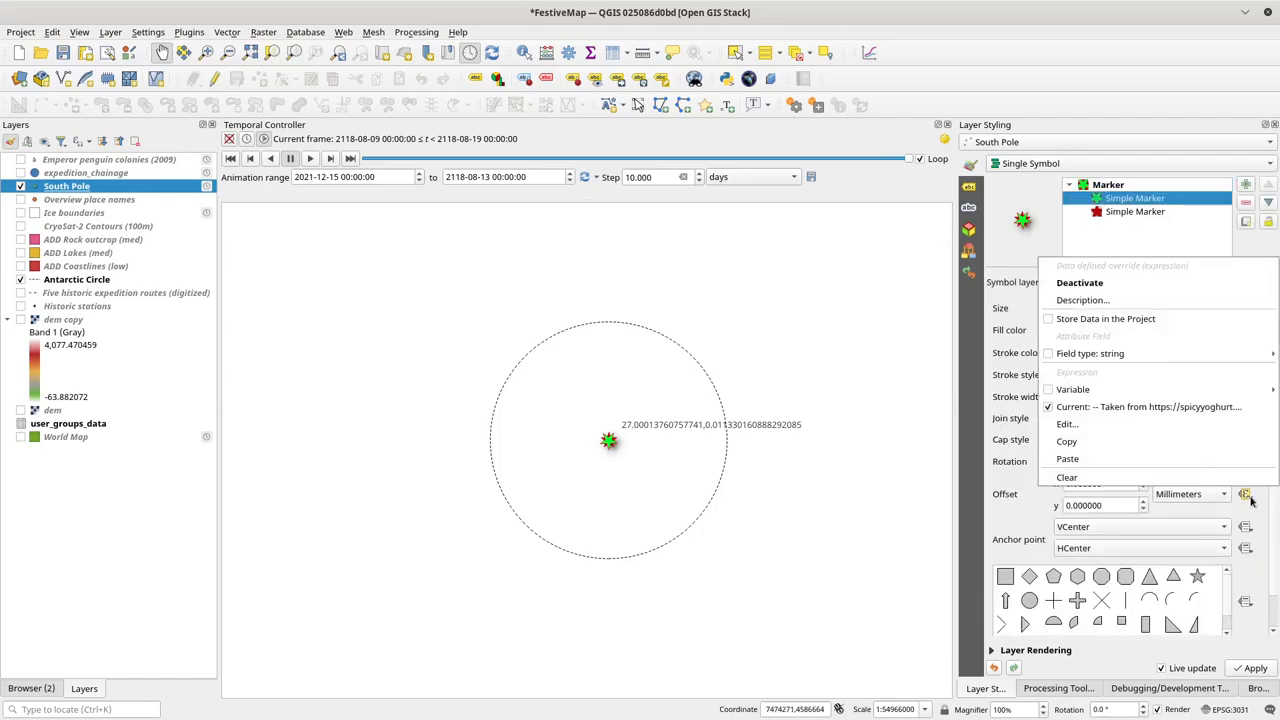
pyautogui.click(1066, 423)
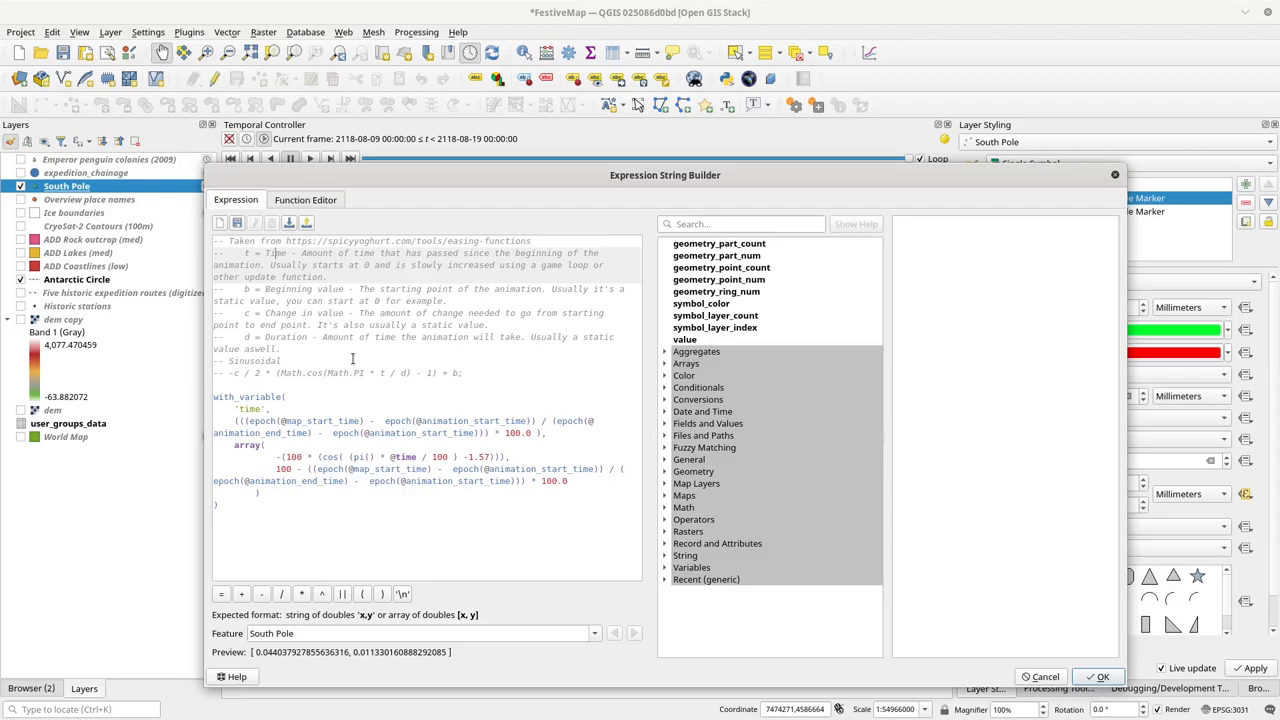
pyautogui.click(375, 413)
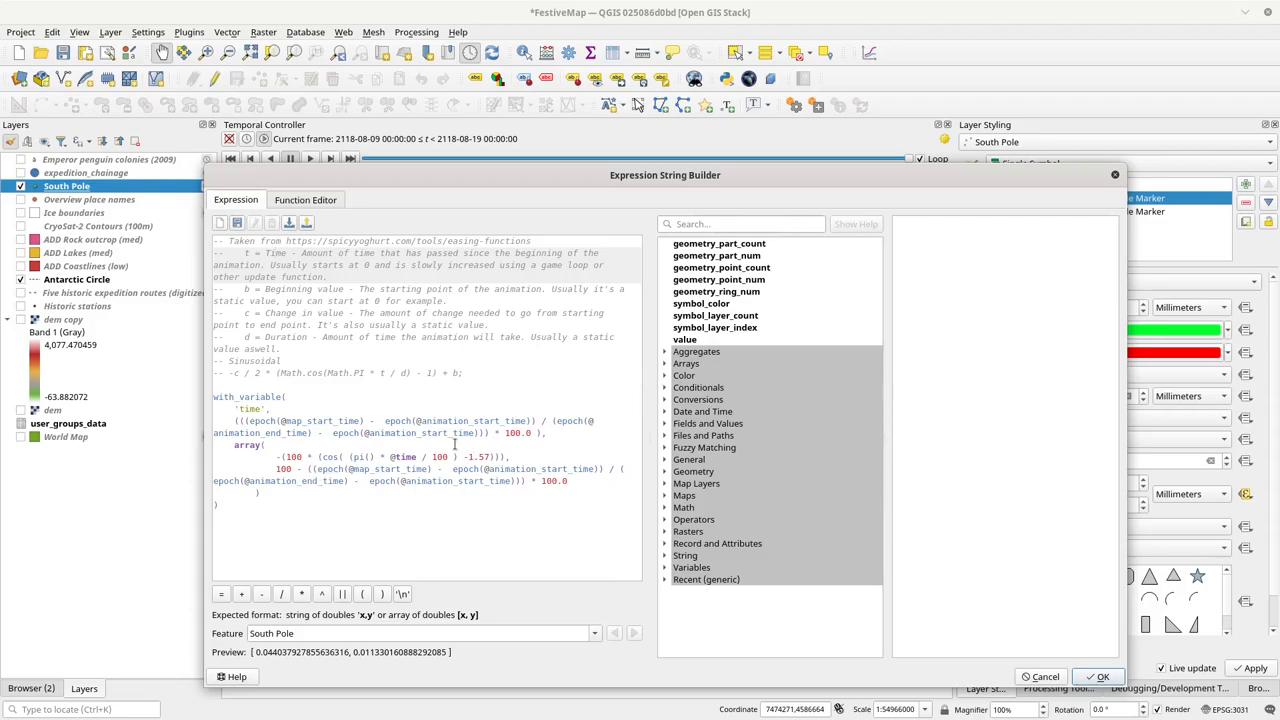
pyautogui.scroll(-3)
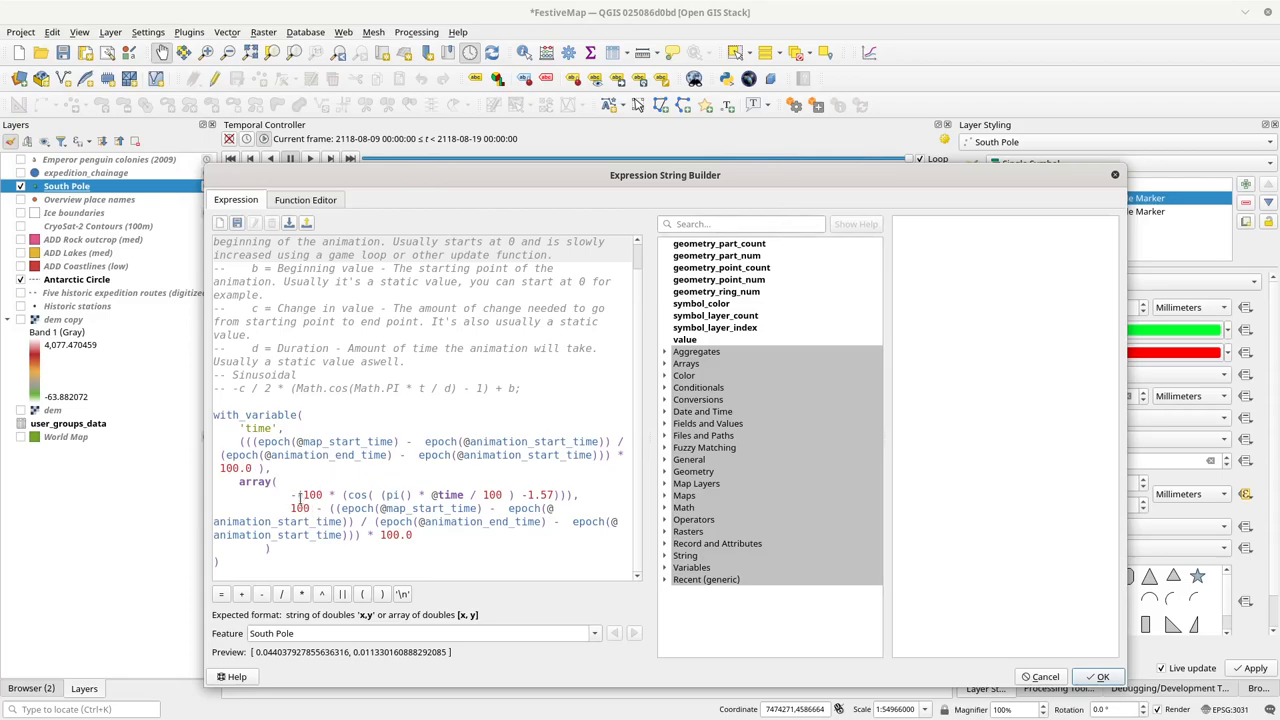
pyautogui.click(572, 494)
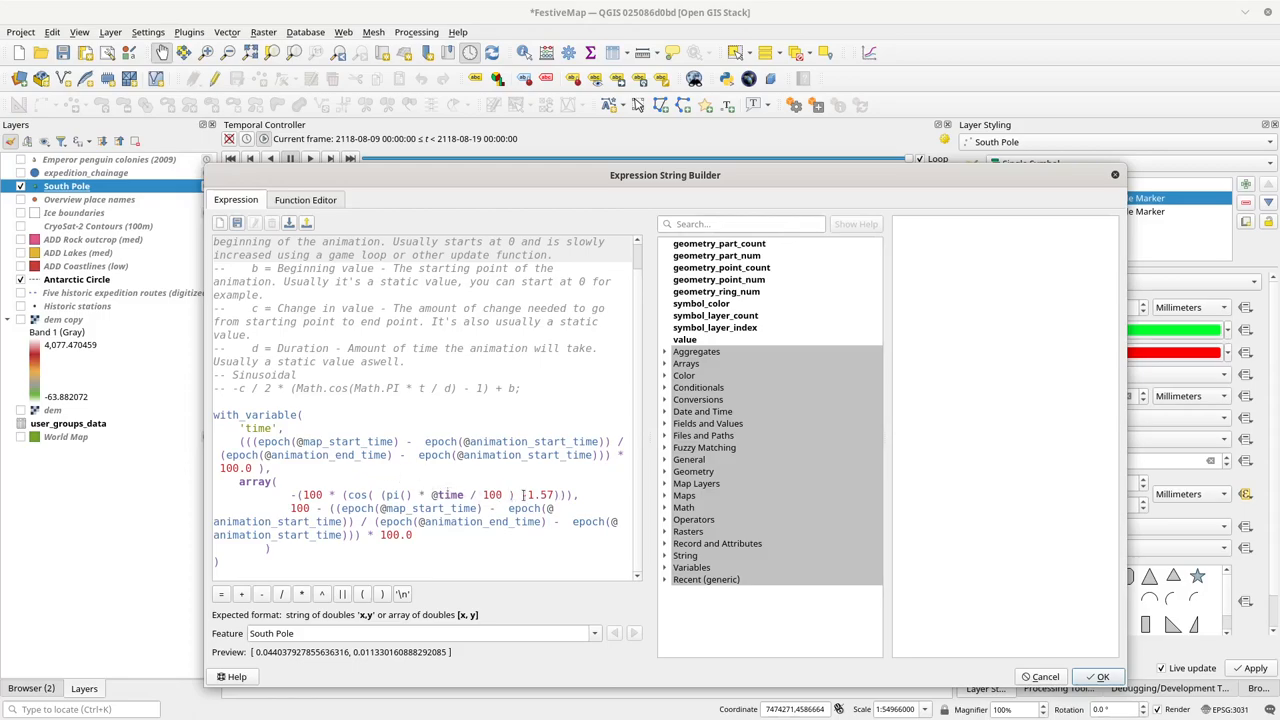
pyautogui.write('-1.57')
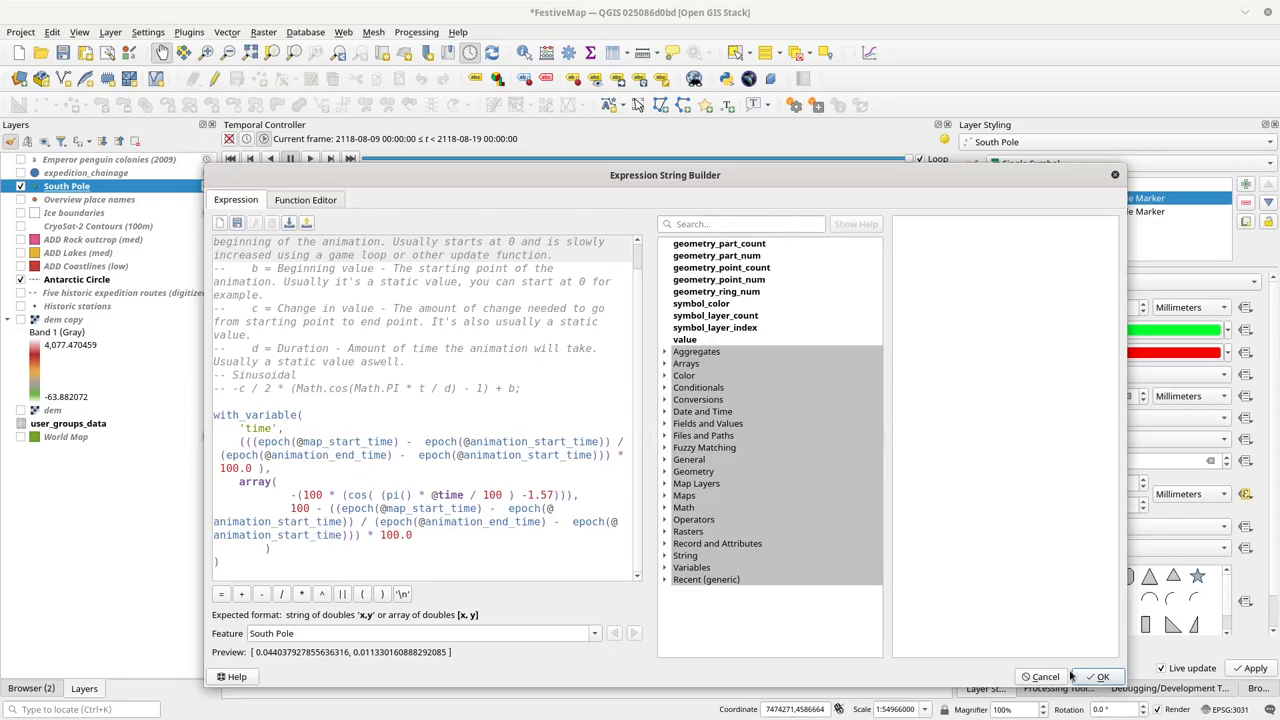
pyautogui.click(1103, 677)
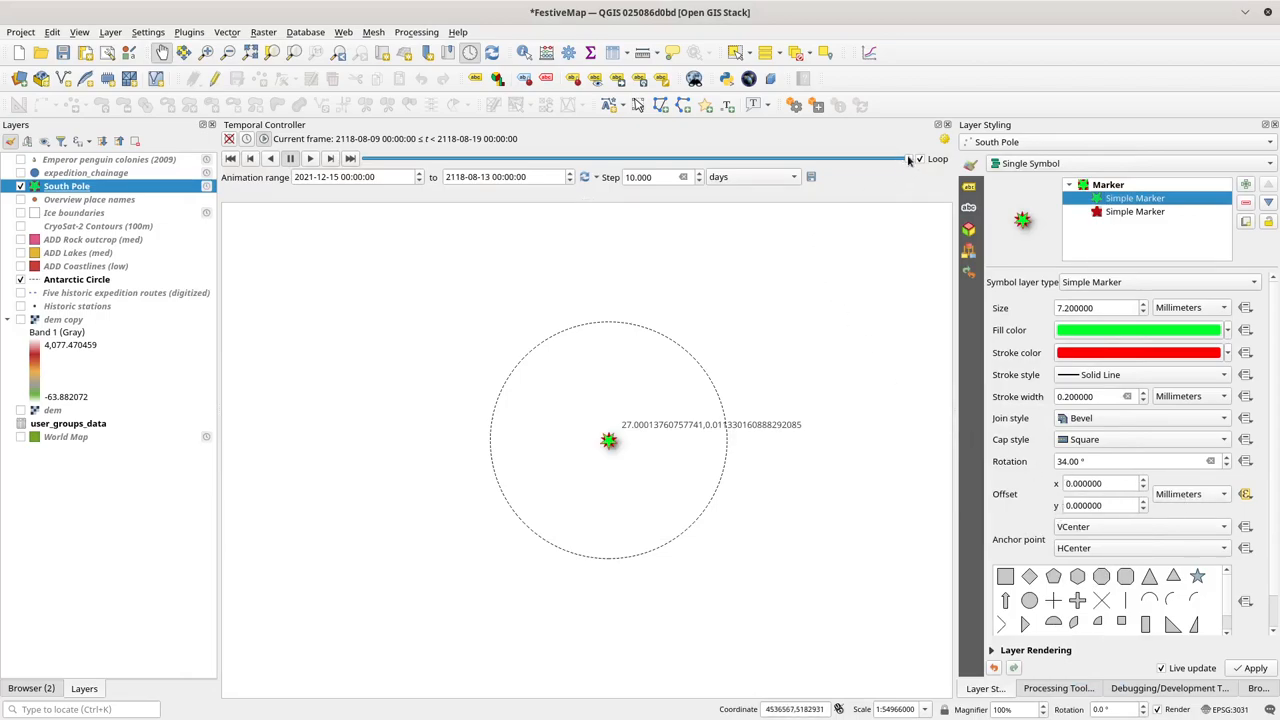
# - Preview frames around 2061 and 2095, set South Pole to No Labels, return to the end
pyautogui.moveTo(908, 159); pyautogui.dragTo(585, 159)
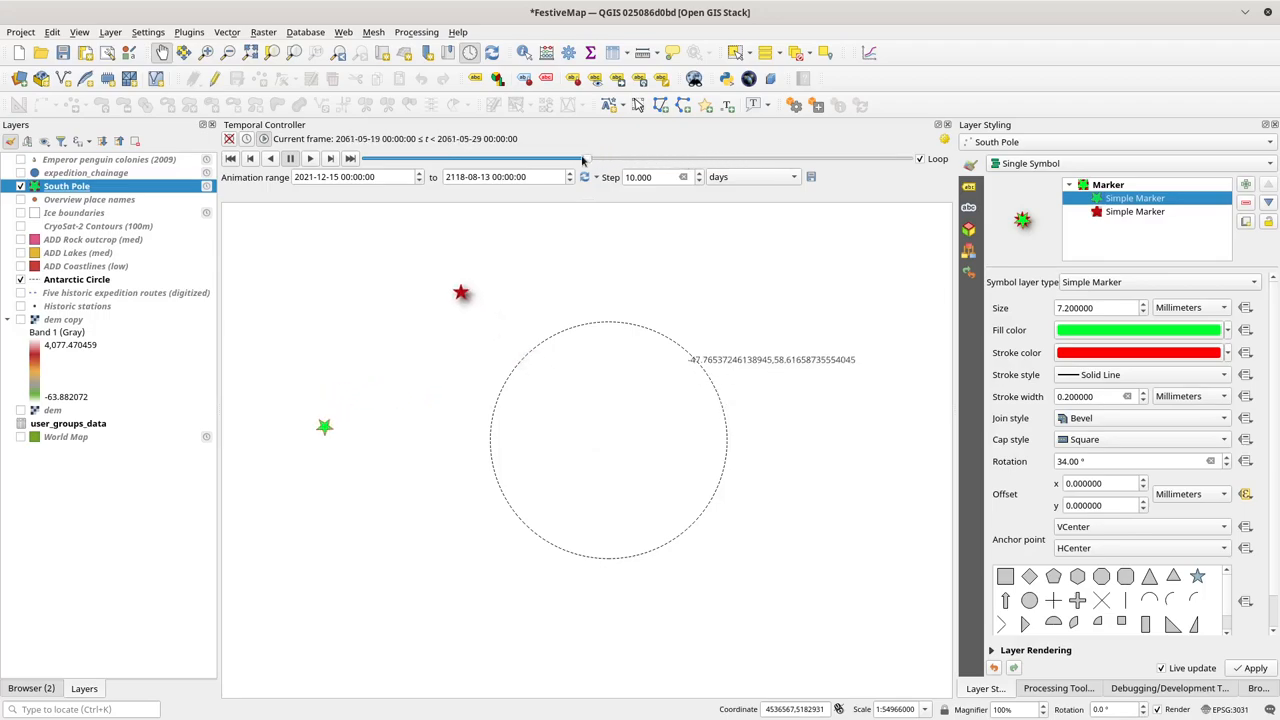
pyautogui.moveTo(585, 158); pyautogui.dragTo(785, 158)
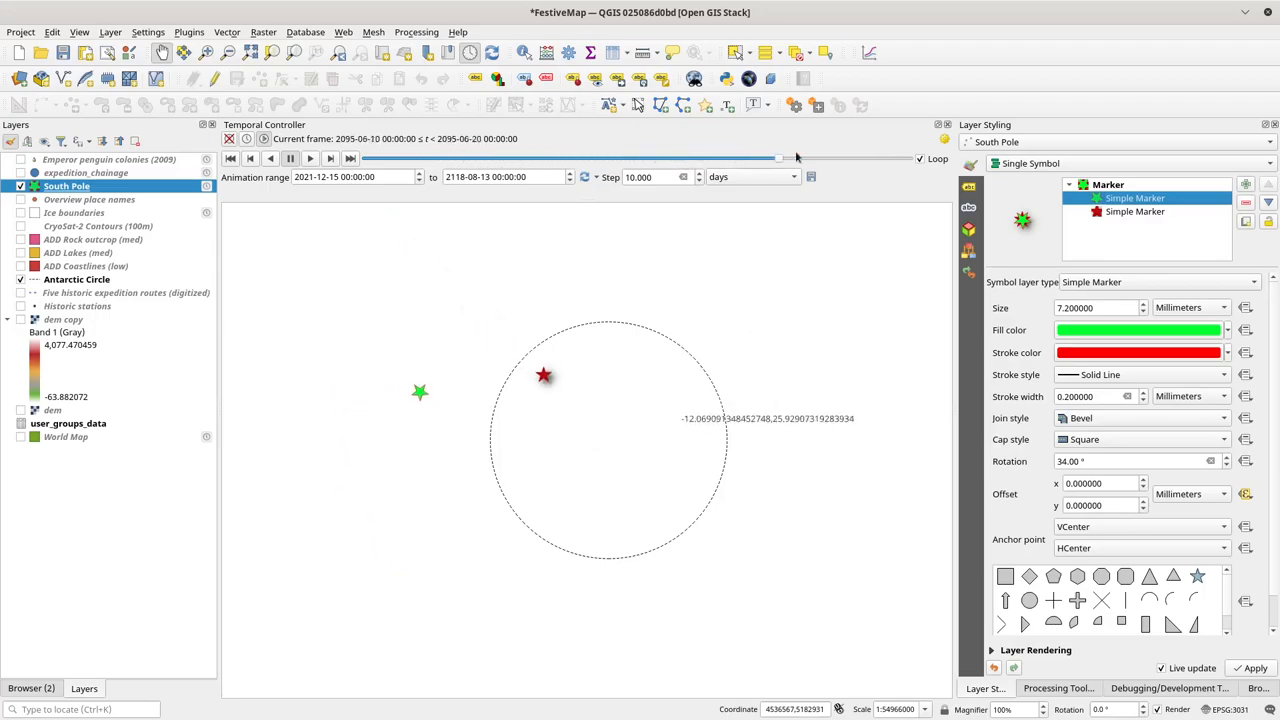
pyautogui.moveTo(780, 157); pyautogui.dragTo(470, 157)
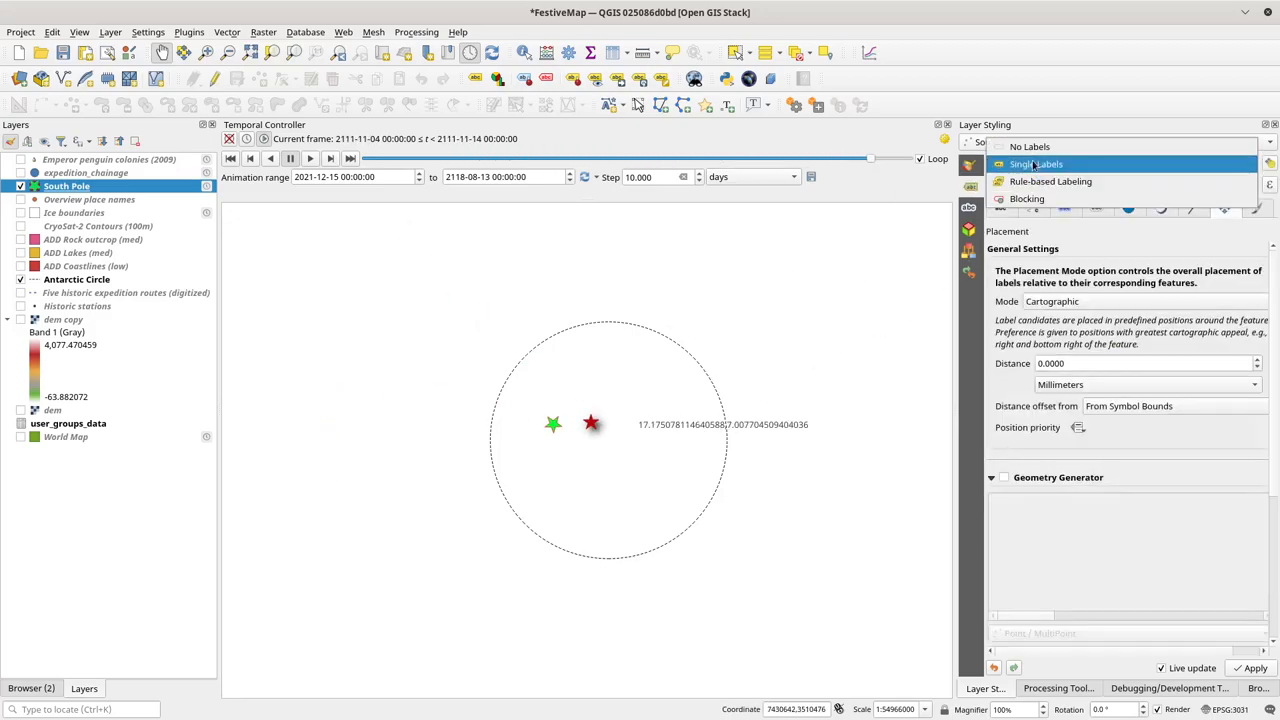
pyautogui.click(1029, 146)
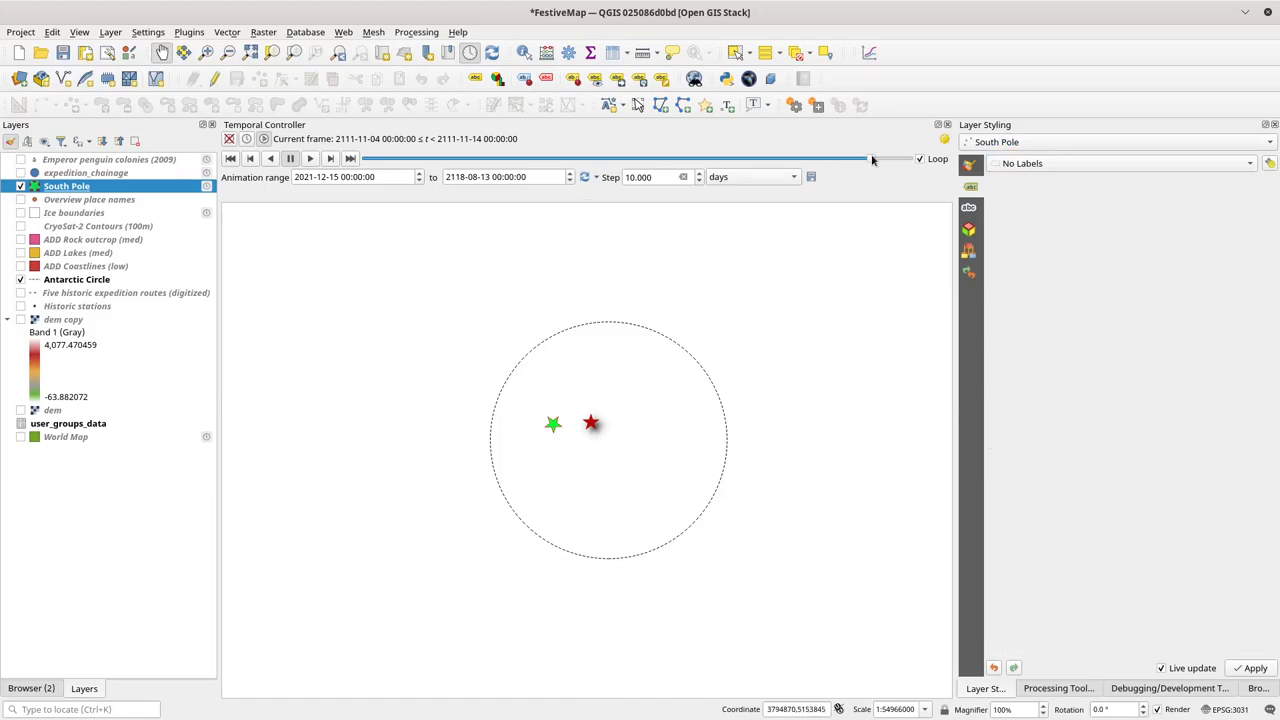
pyautogui.moveTo(873, 159); pyautogui.dragTo(765, 159)
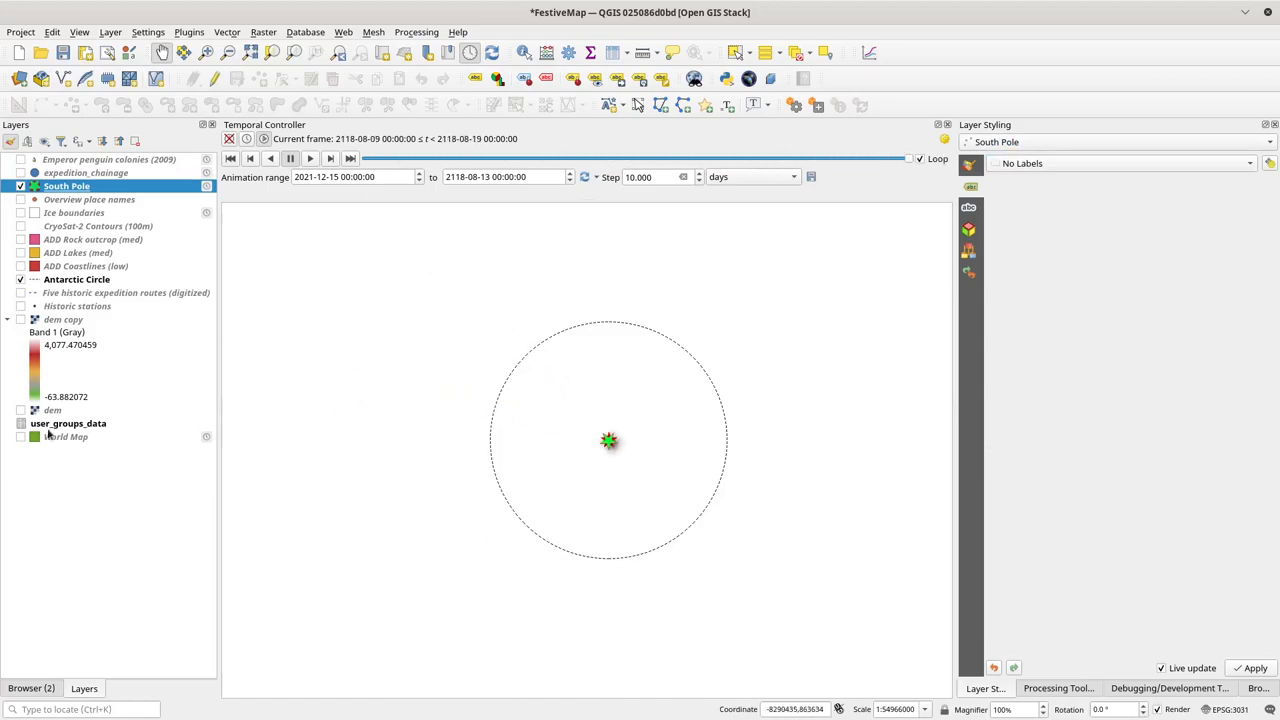
# - Make the World Map layer visible, showing Antarctica under the pole star at 2118
pyautogui.click(21, 437)
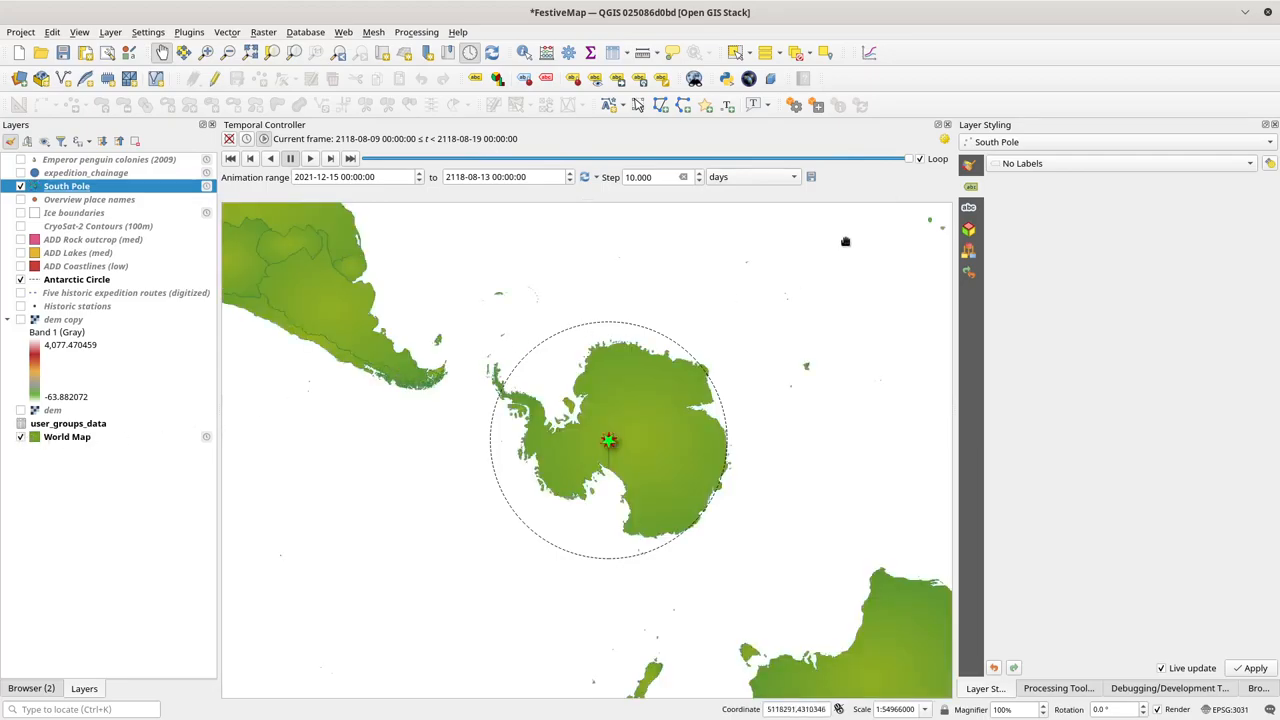
pyautogui.moveTo(905, 158); pyautogui.dragTo(848, 158)
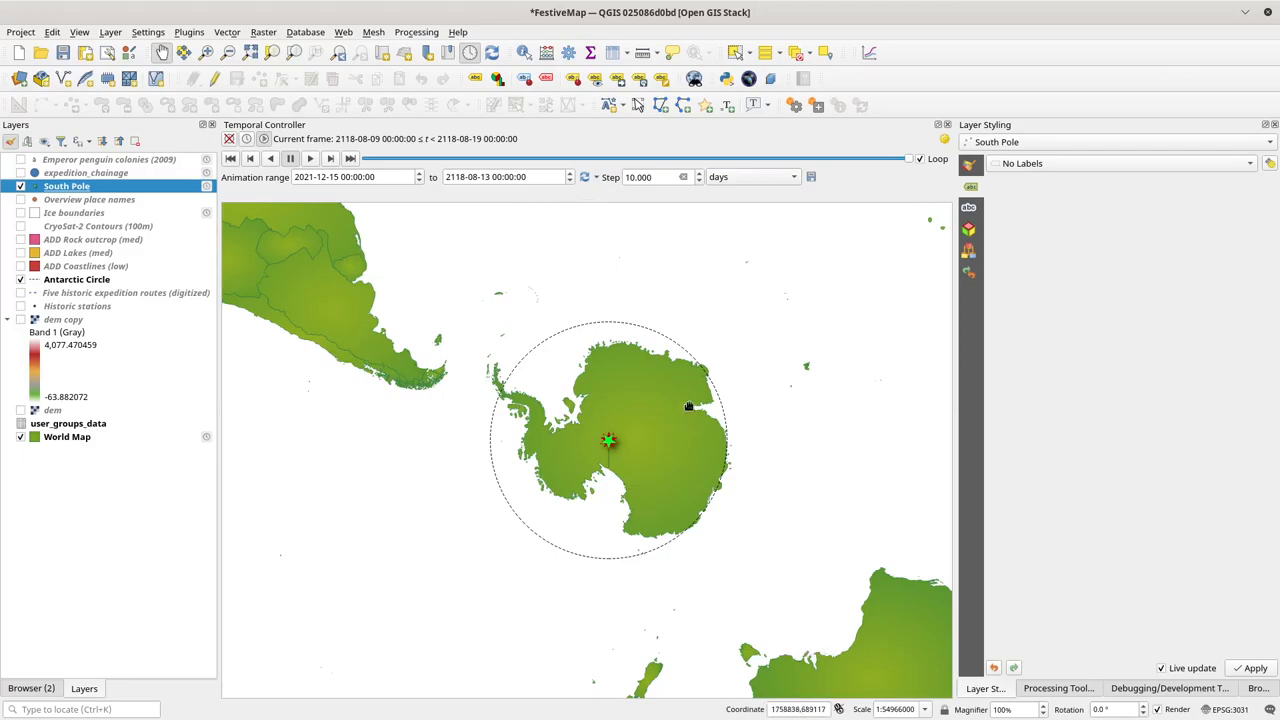
pyautogui.moveTo(299, 254)
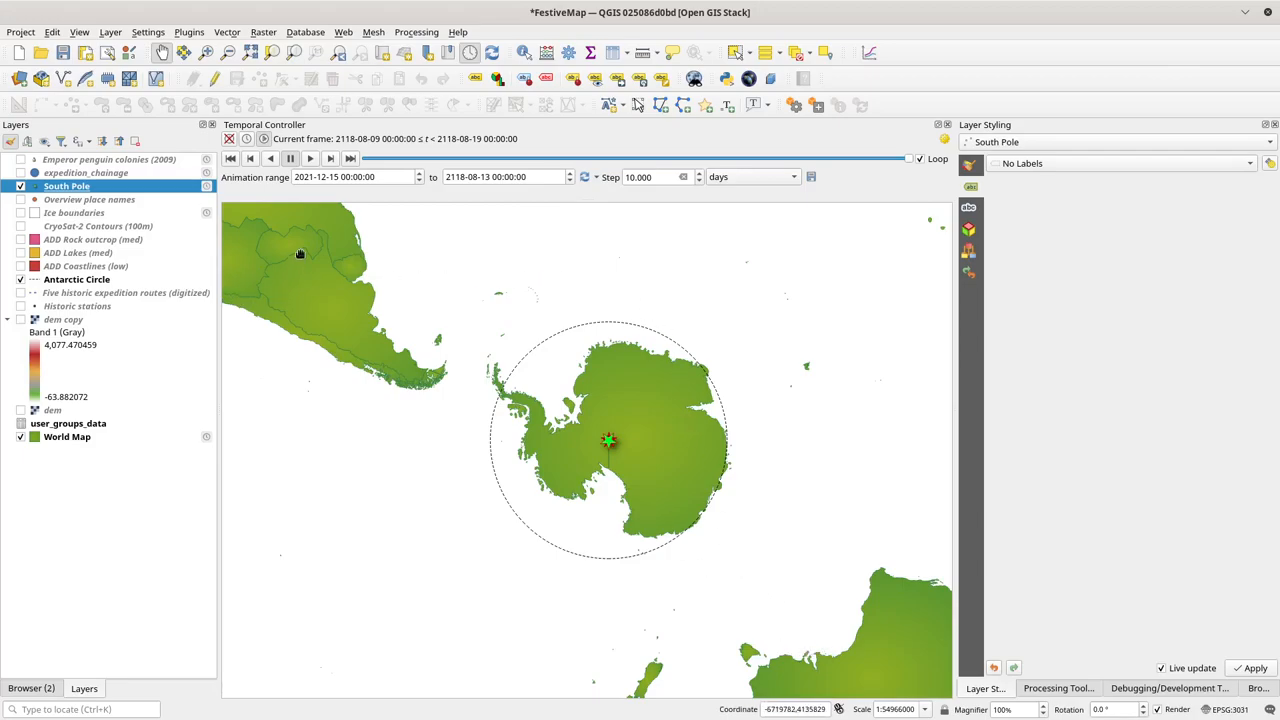
pyautogui.moveTo(85, 172)
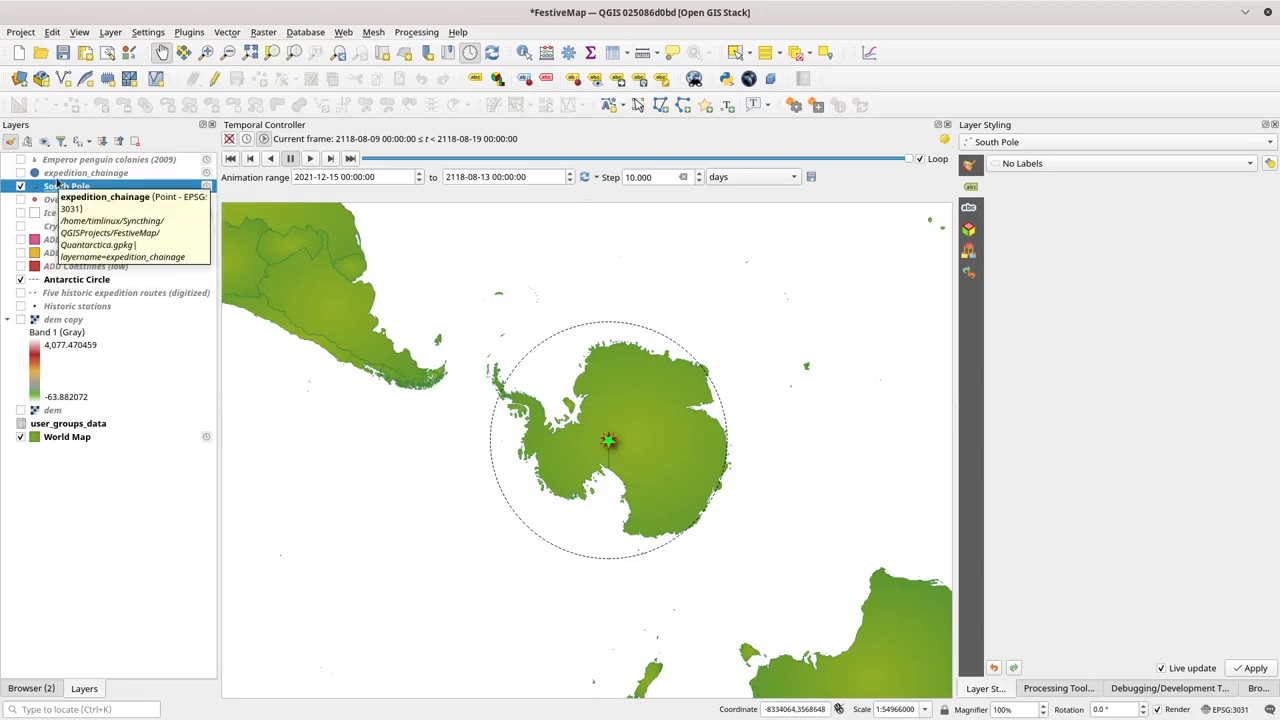
# - Select the expedition_chainage layer for symbology styling
pyautogui.click(86, 172)
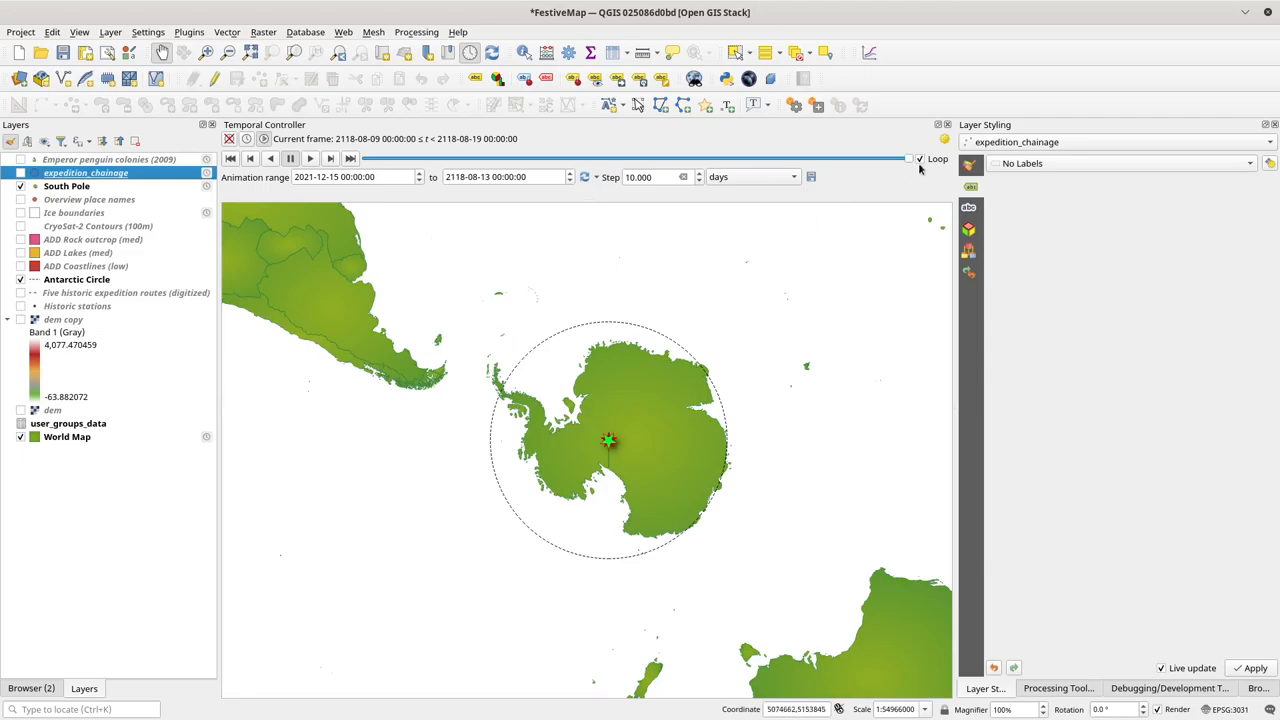
pyautogui.moveTo(615, 279)
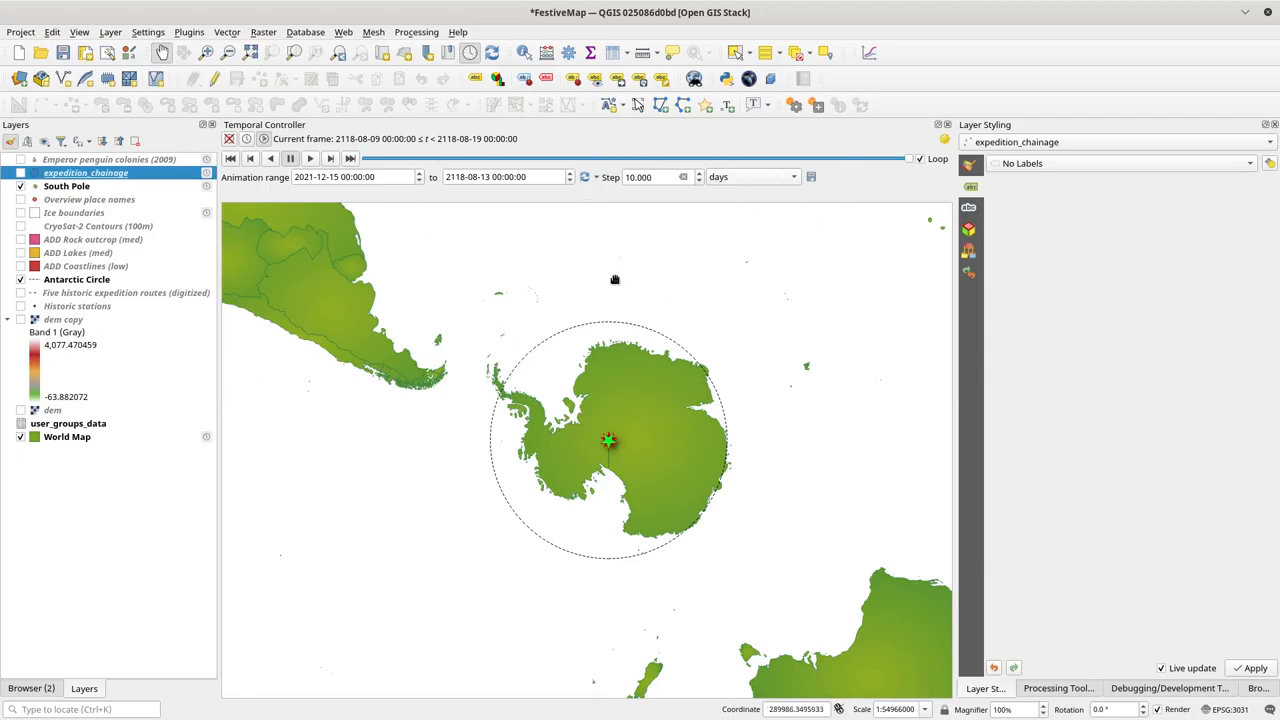
pyautogui.moveTo(371, 345)
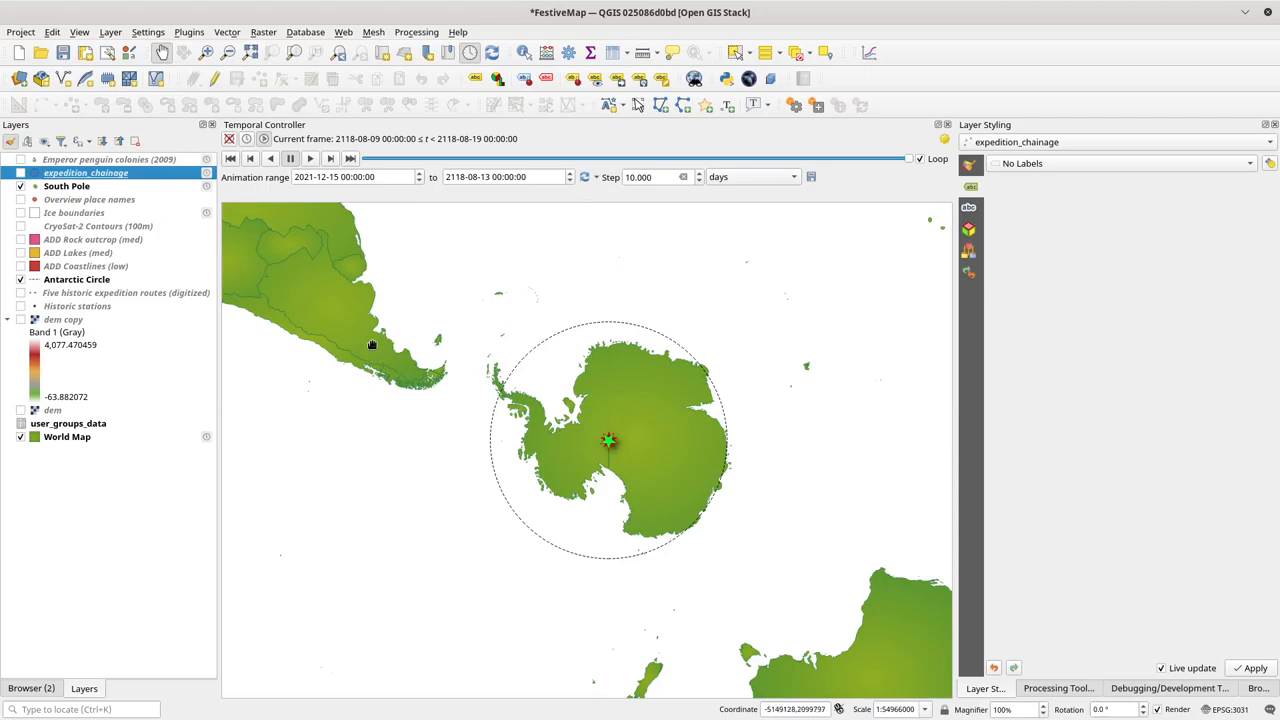
pyautogui.moveTo(163, 185)
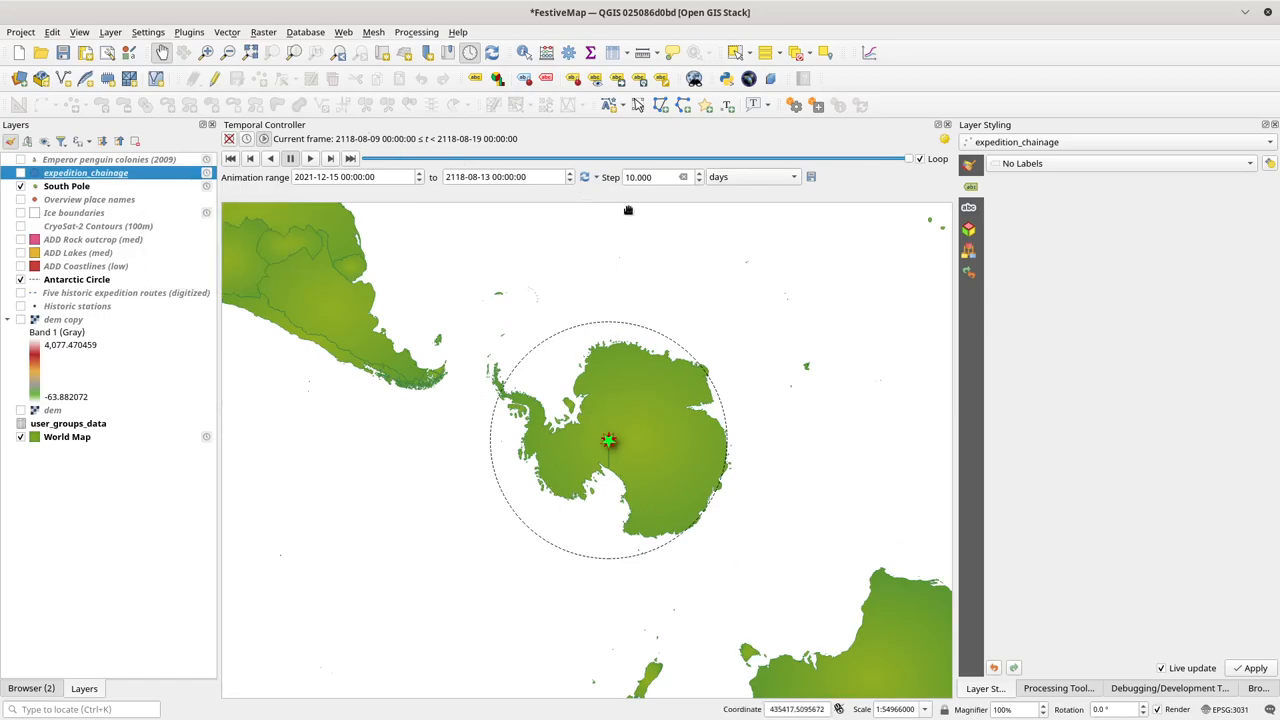
pyautogui.moveTo(621, 407)
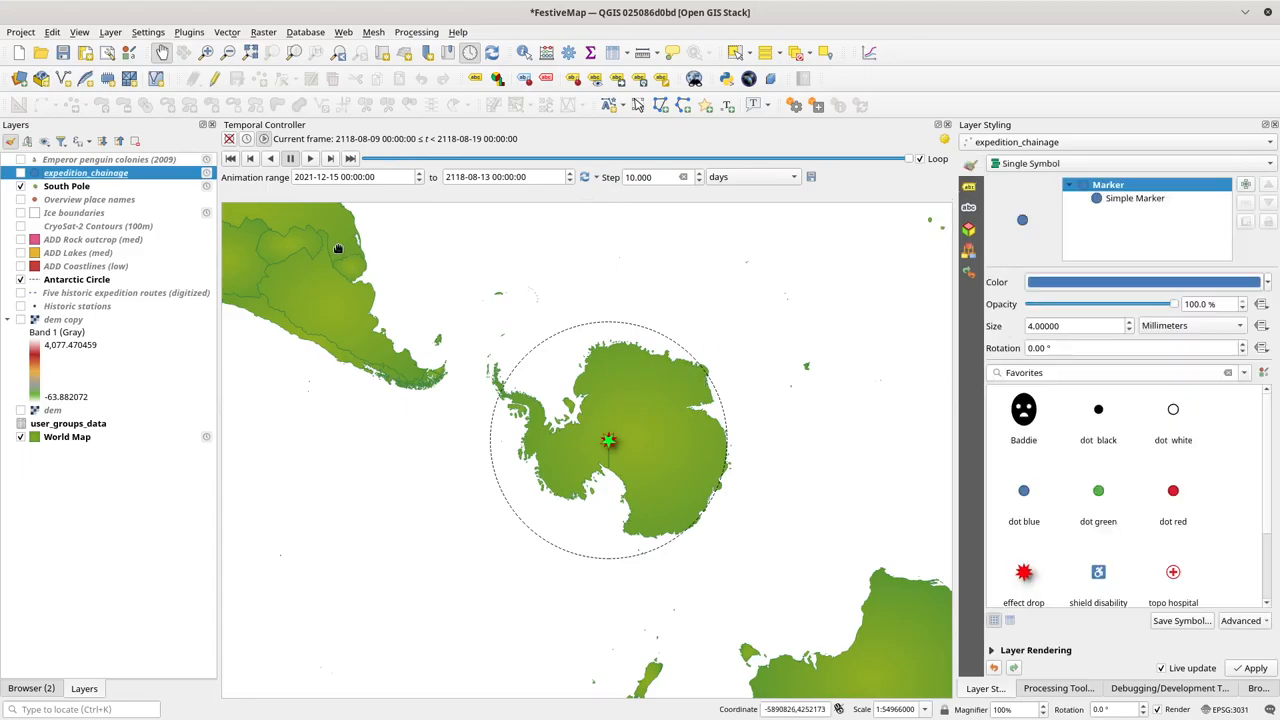
pyautogui.moveTo(495, 471)
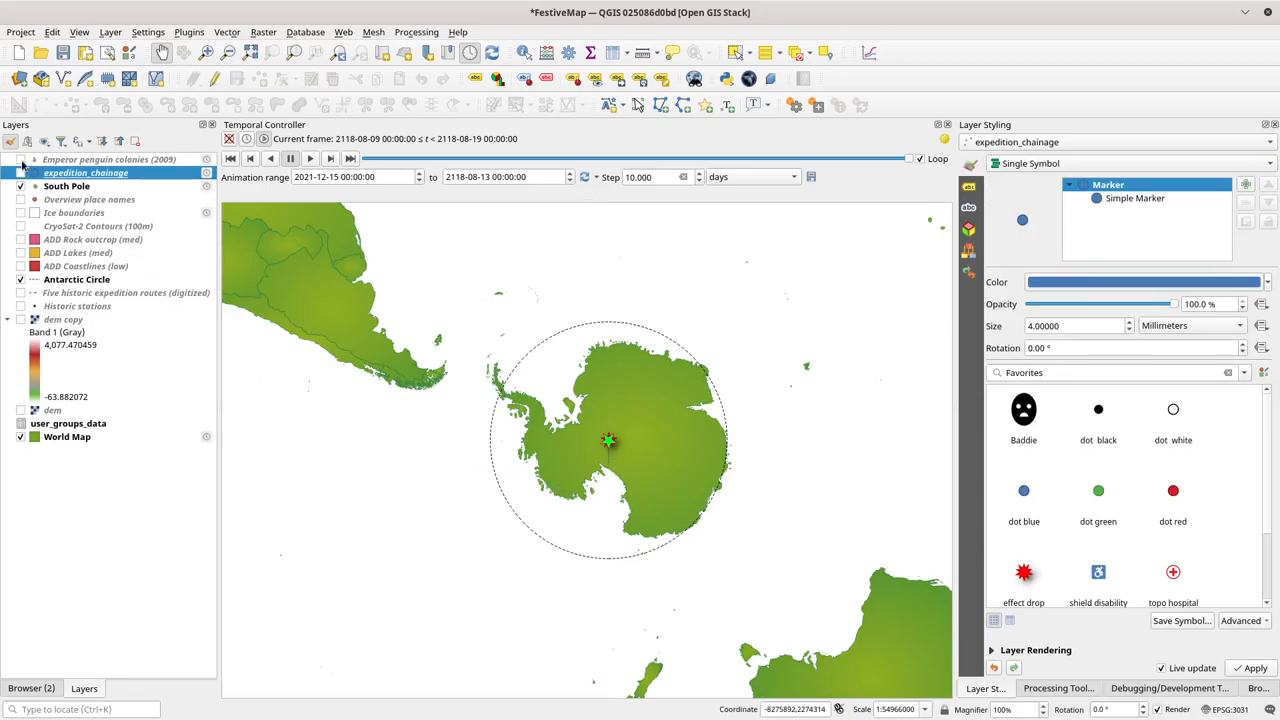
# - Turn on the Emperor penguin colonies (2009) layer, showing markers around Antarctica's coast
pyautogui.click(20, 159)
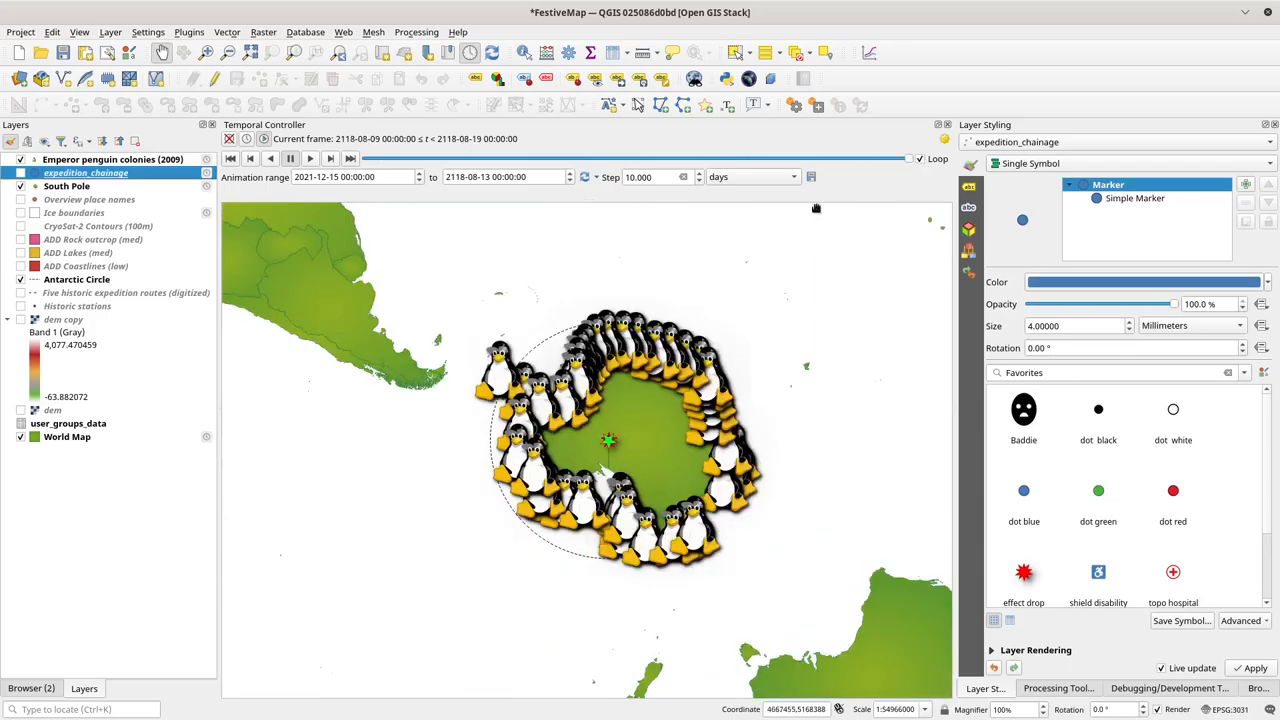
pyautogui.moveTo(30, 333)
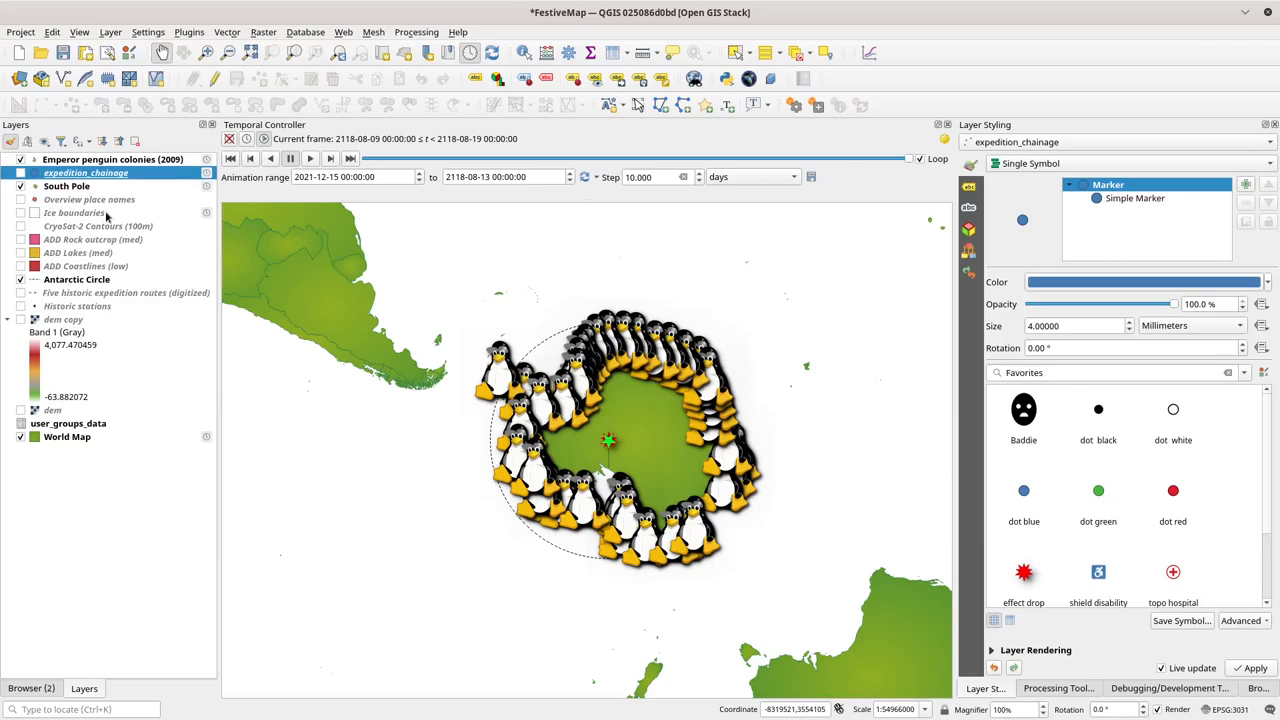
# - Turn on the Ice boundaries layer and scrub the animation mid-way, then back to the 2118 frame
pyautogui.click(20, 212)
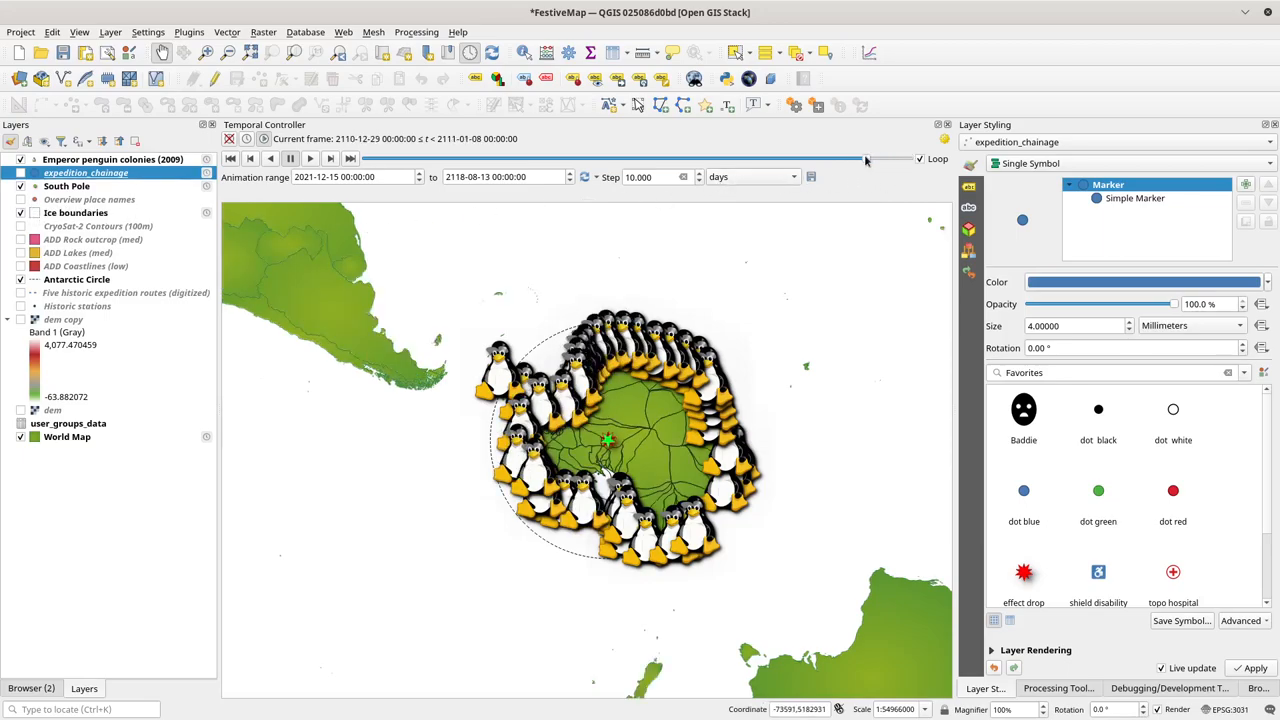
pyautogui.moveTo(865, 158); pyautogui.dragTo(500, 158)
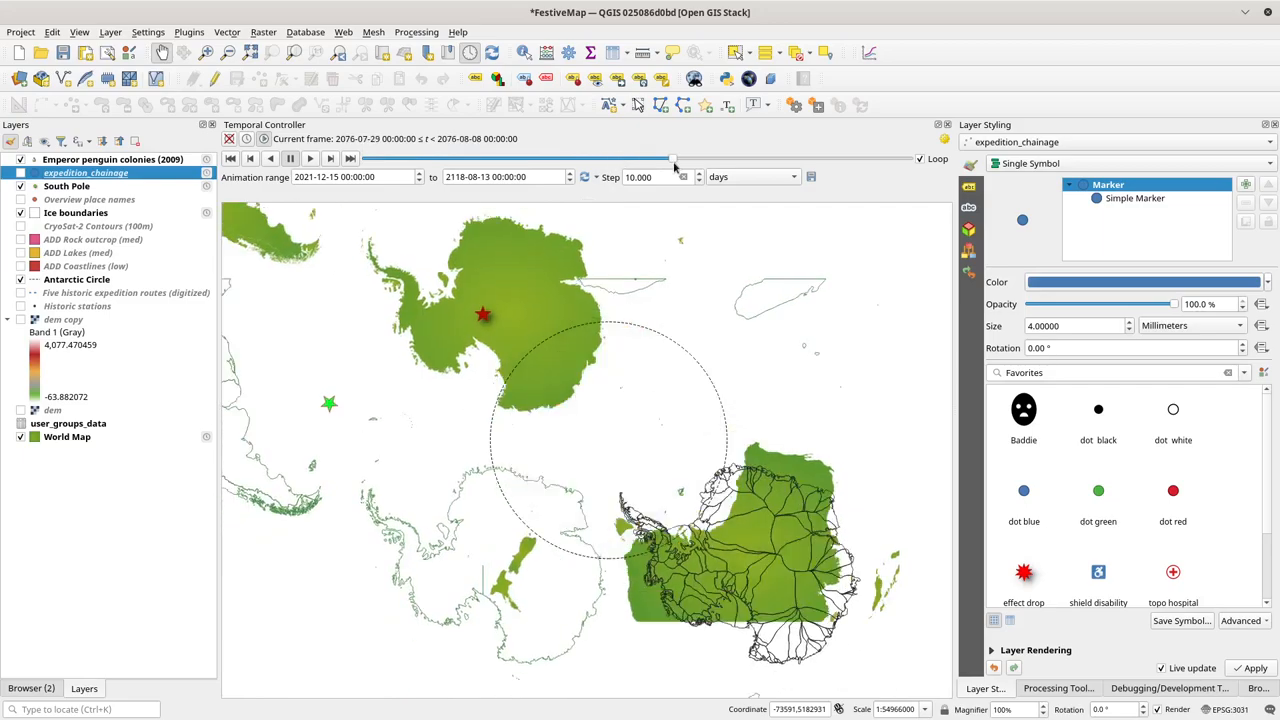
pyautogui.moveTo(672, 158); pyautogui.dragTo(905, 158)
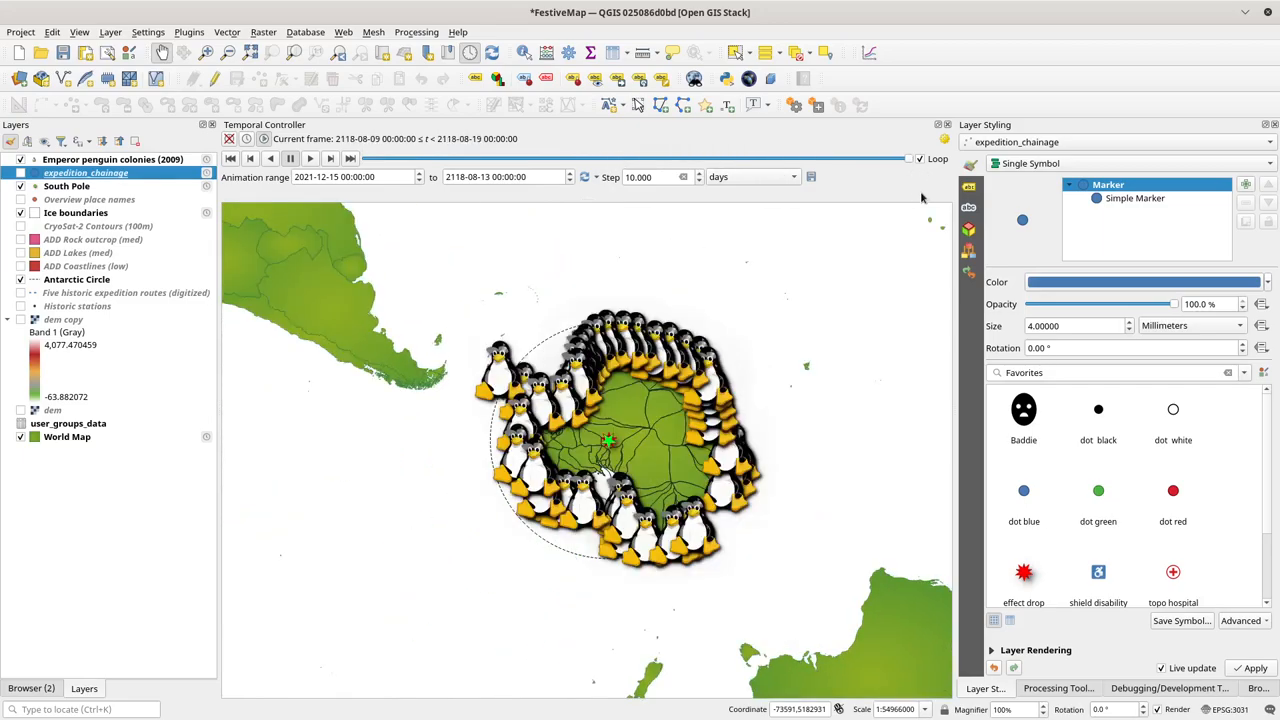
pyautogui.moveTo(550, 322)
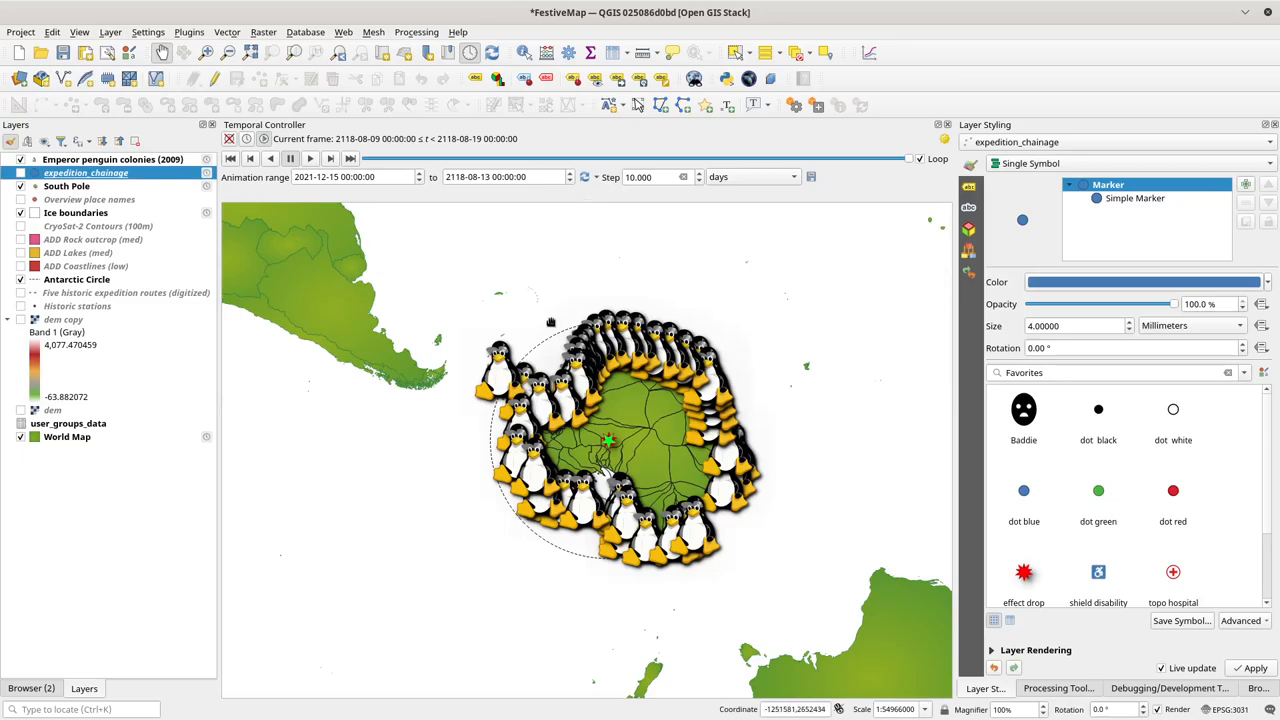
pyautogui.moveTo(517, 298)
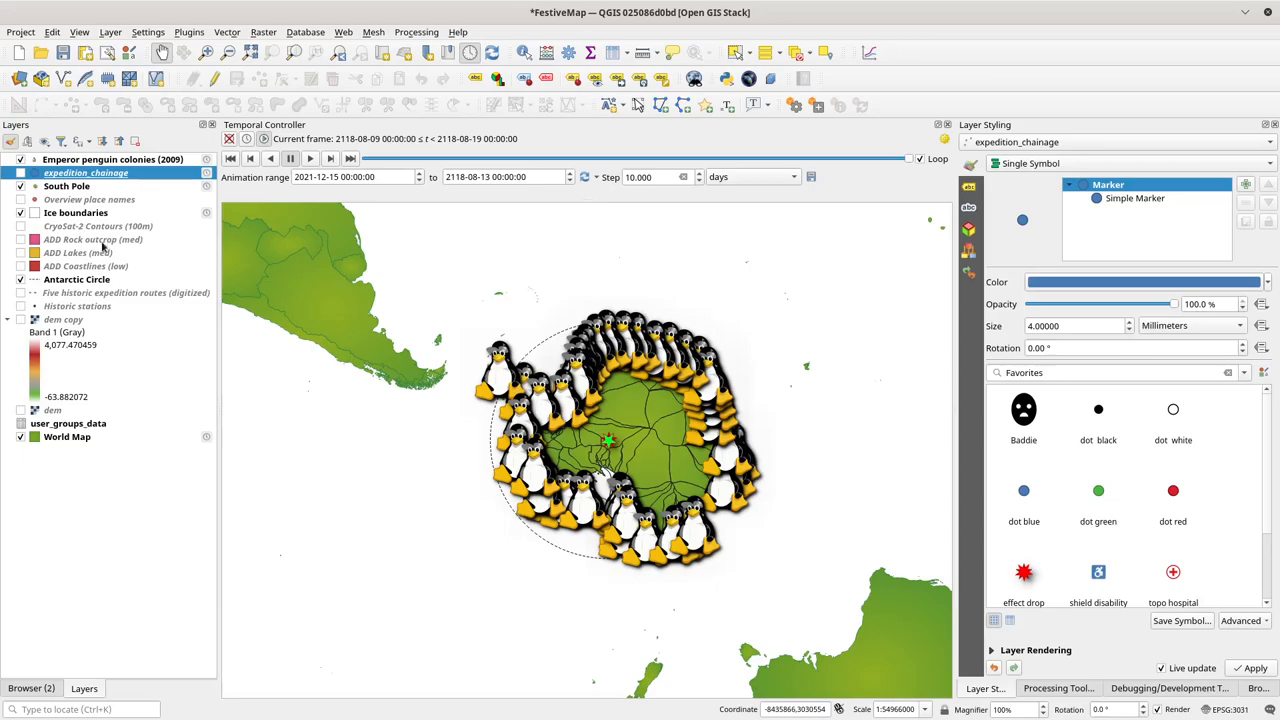
pyautogui.moveTo(684, 473)
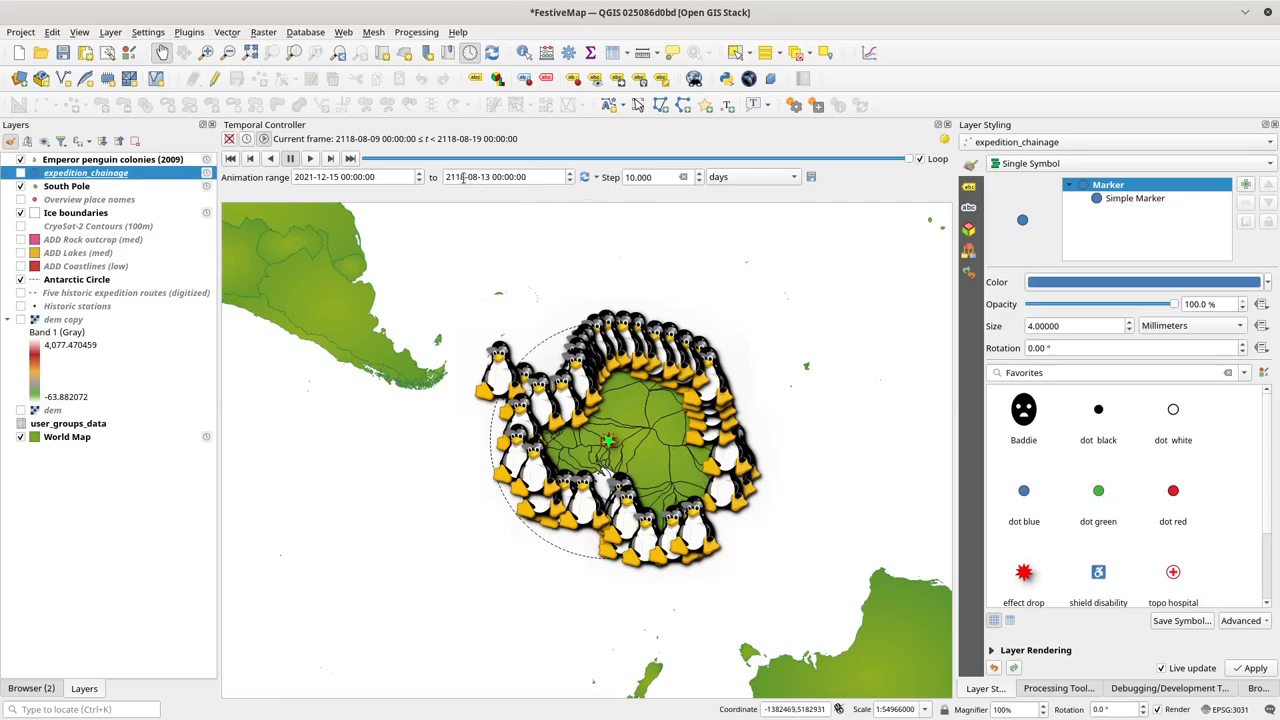
pyautogui.moveTo(730, 538)
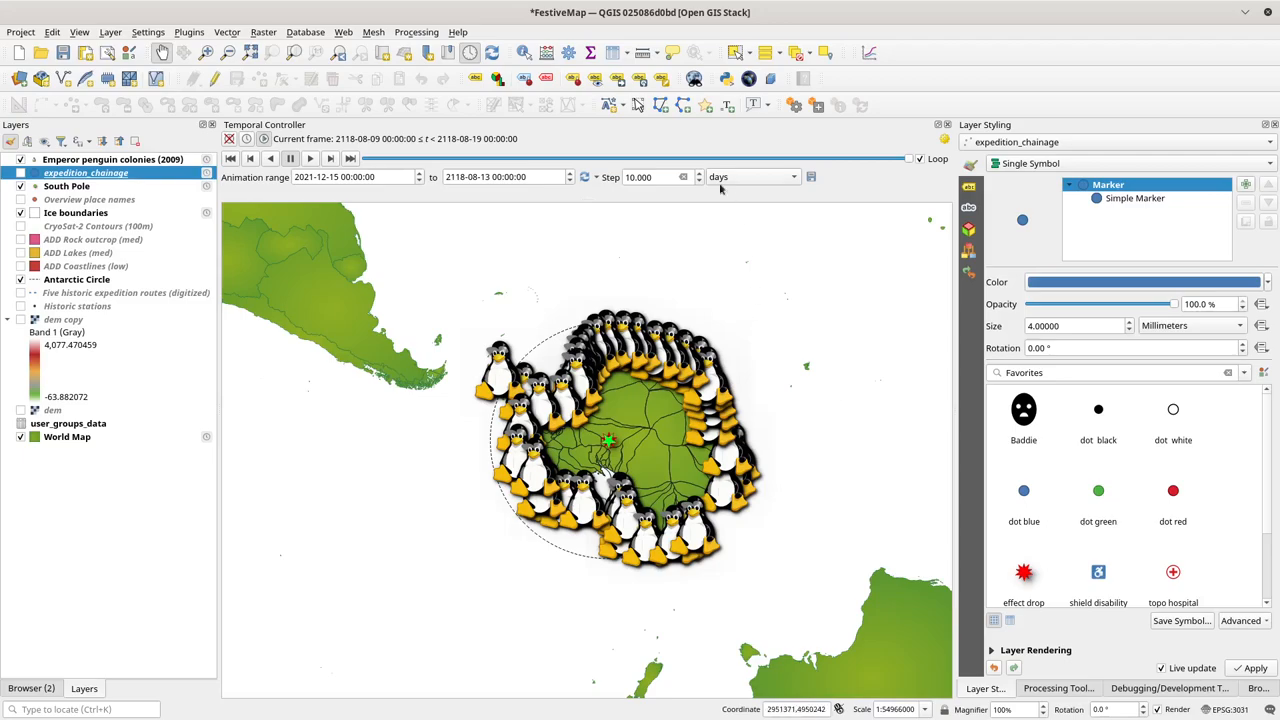
pyautogui.moveTo(720, 190)
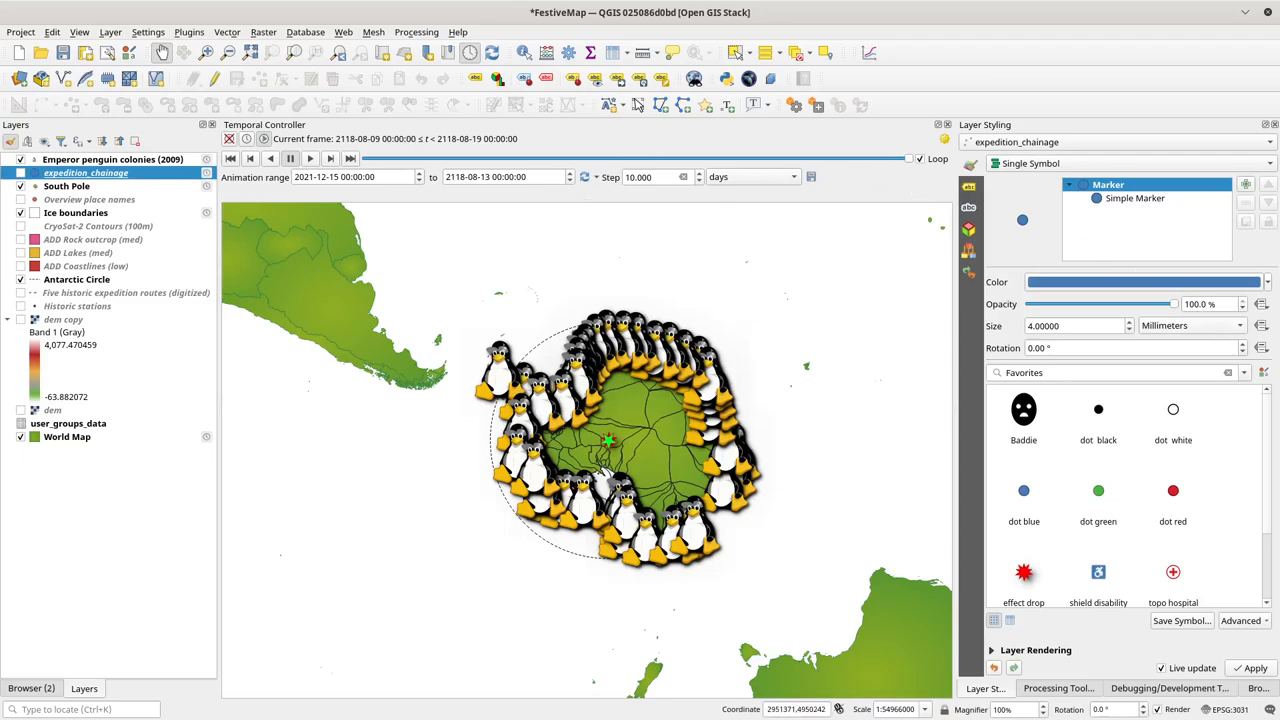